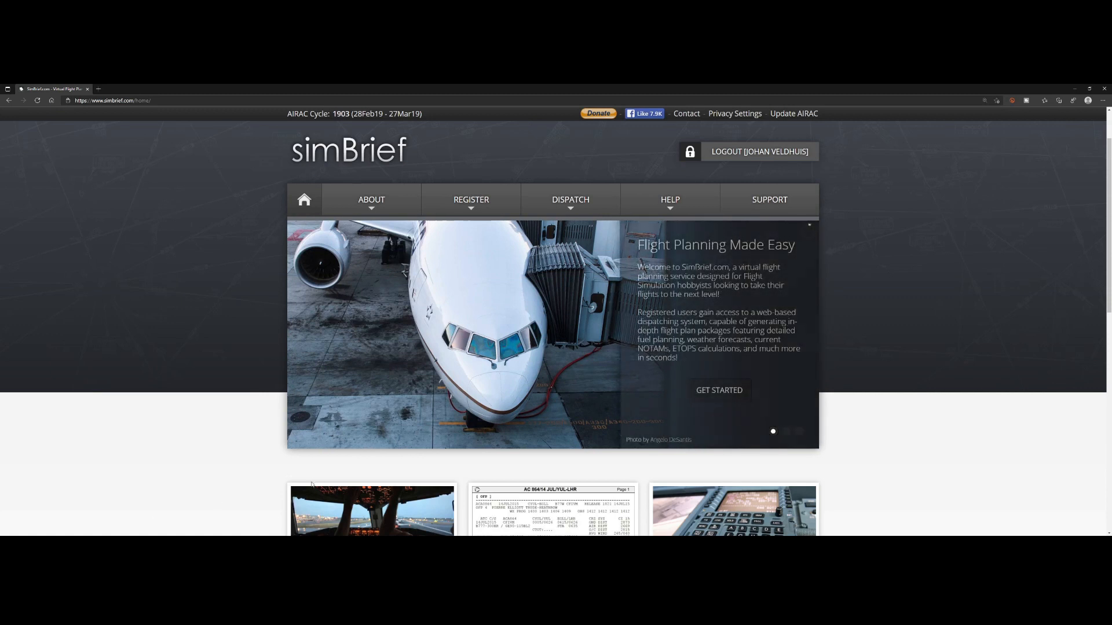
Step: Go to the integrated Dispatch System page from the Dispatch menu
{"action": "left_click", "coordinate": [570, 199]}
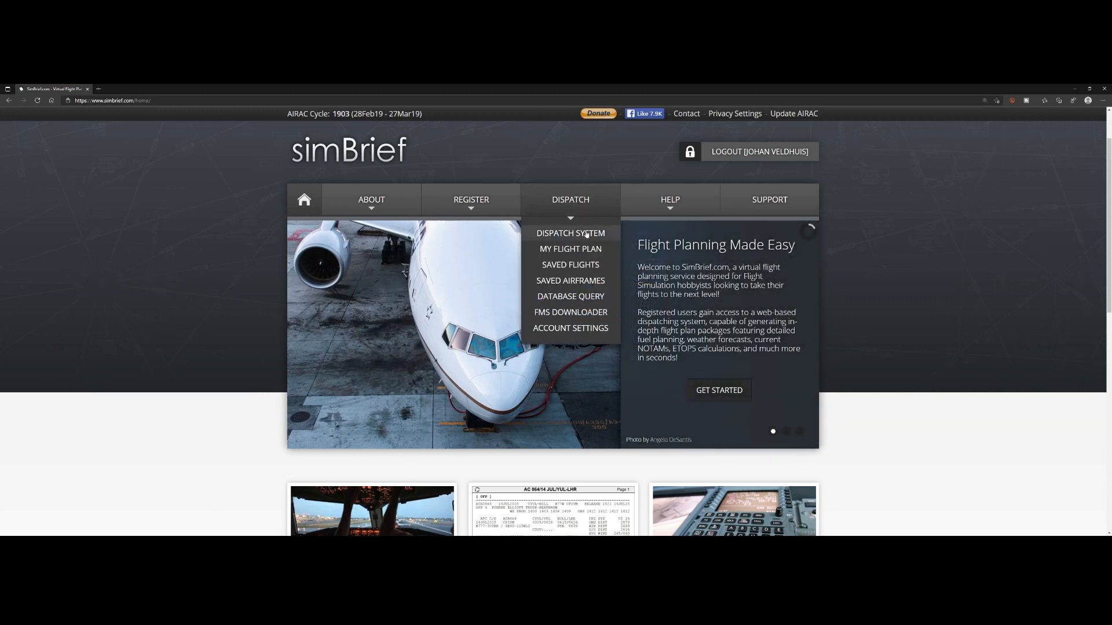
{"action": "left_click", "coordinate": [569, 233]}
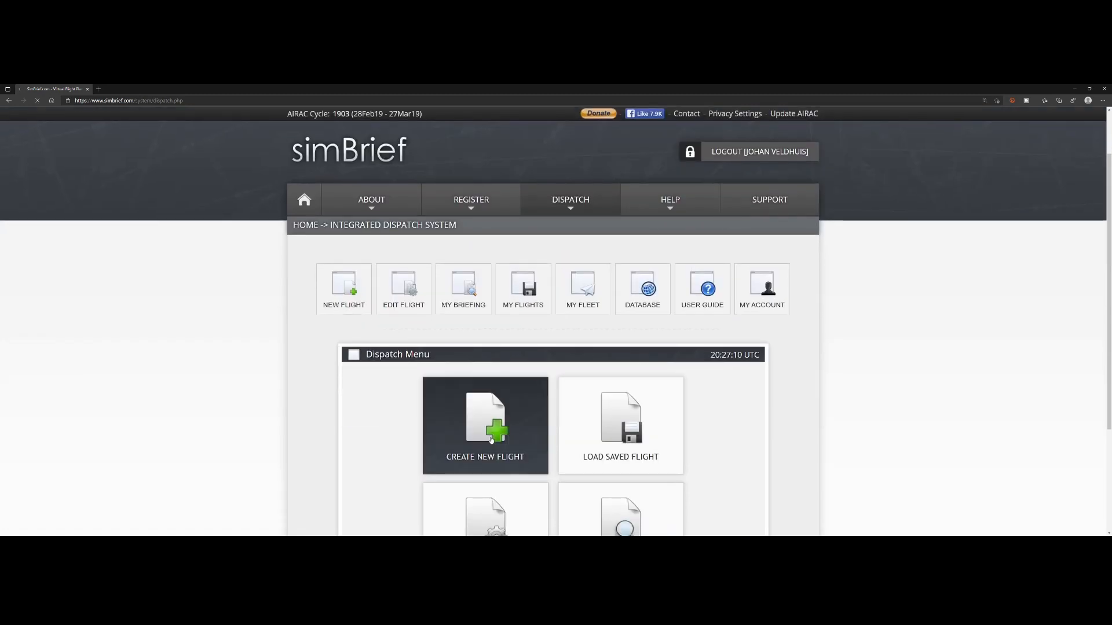
Step: Start a new flight plan from the dispatch menu
{"action": "left_click", "coordinate": [485, 426]}
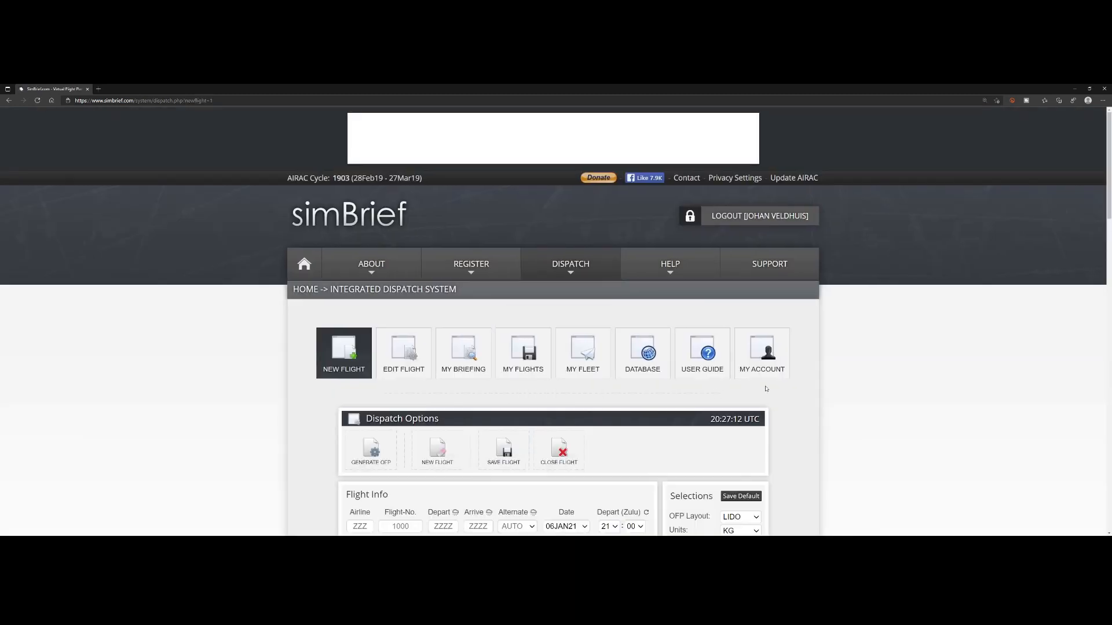
{"action": "scroll", "scroll_direction": "down", "scroll_amount": 3}
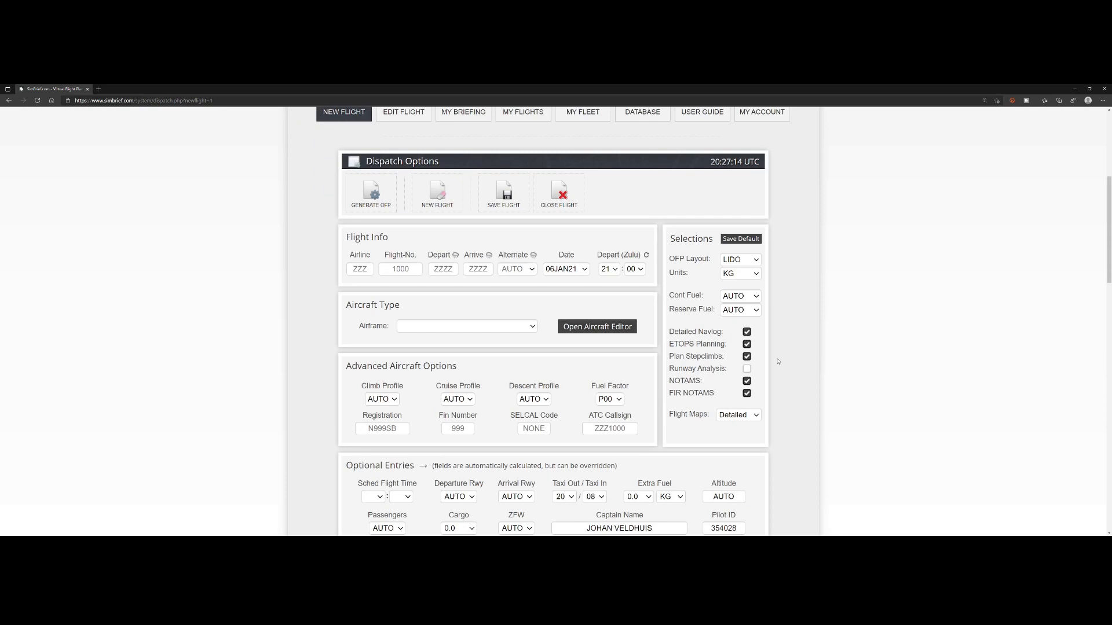
Step: Fill in airline RBR and the departure airport EHAM for the new flight
{"action": "left_click", "coordinate": [359, 268]}
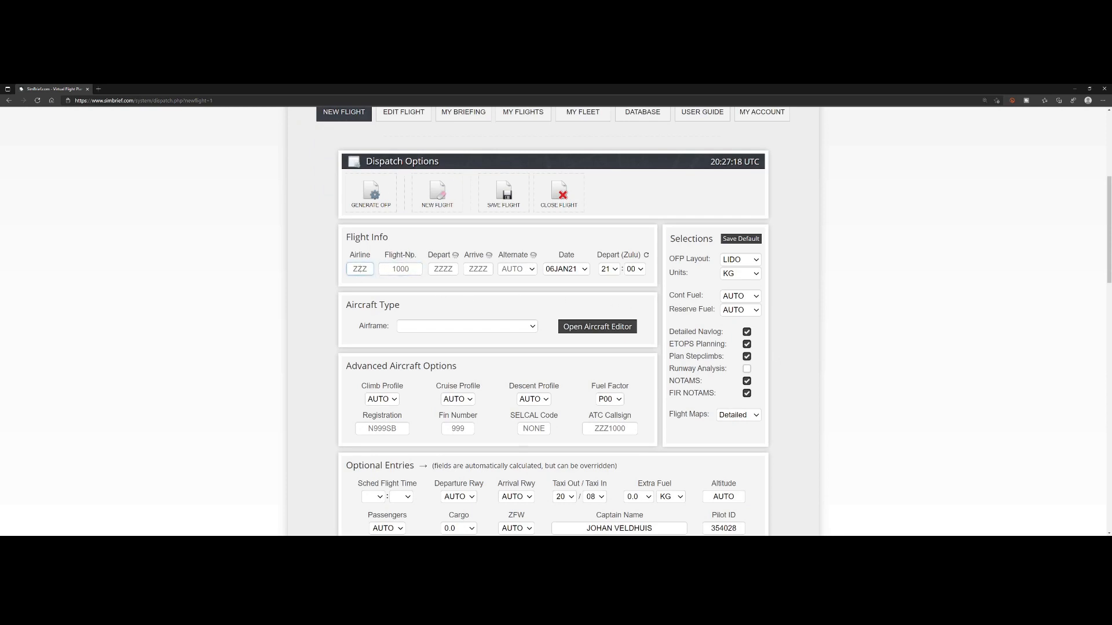
{"action": "type", "text": "RBR"}
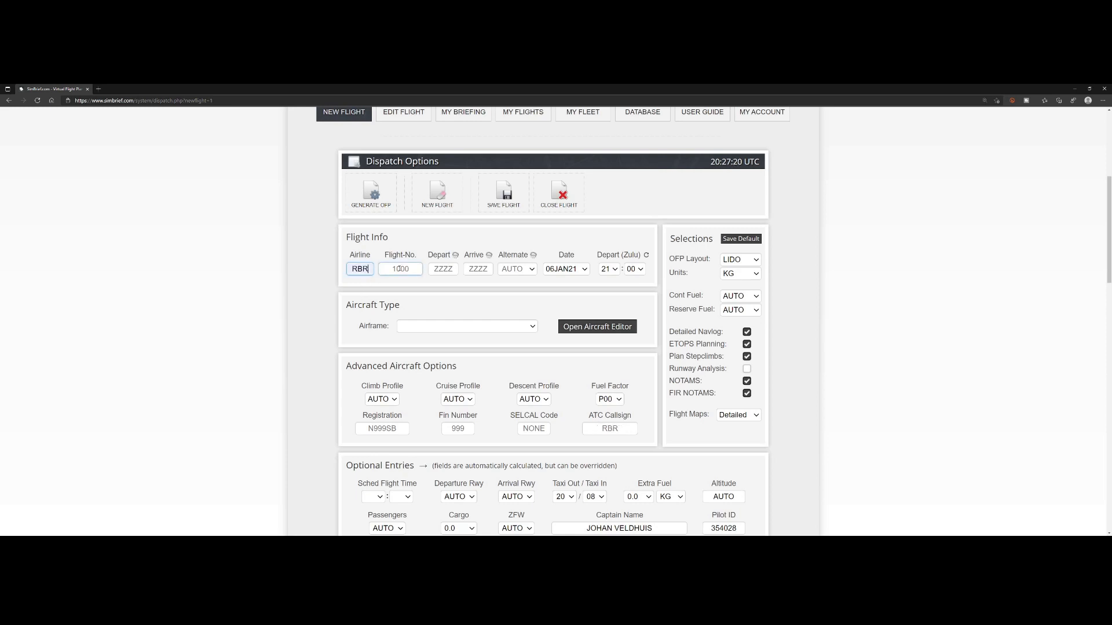
{"action": "left_click", "coordinate": [401, 269]}
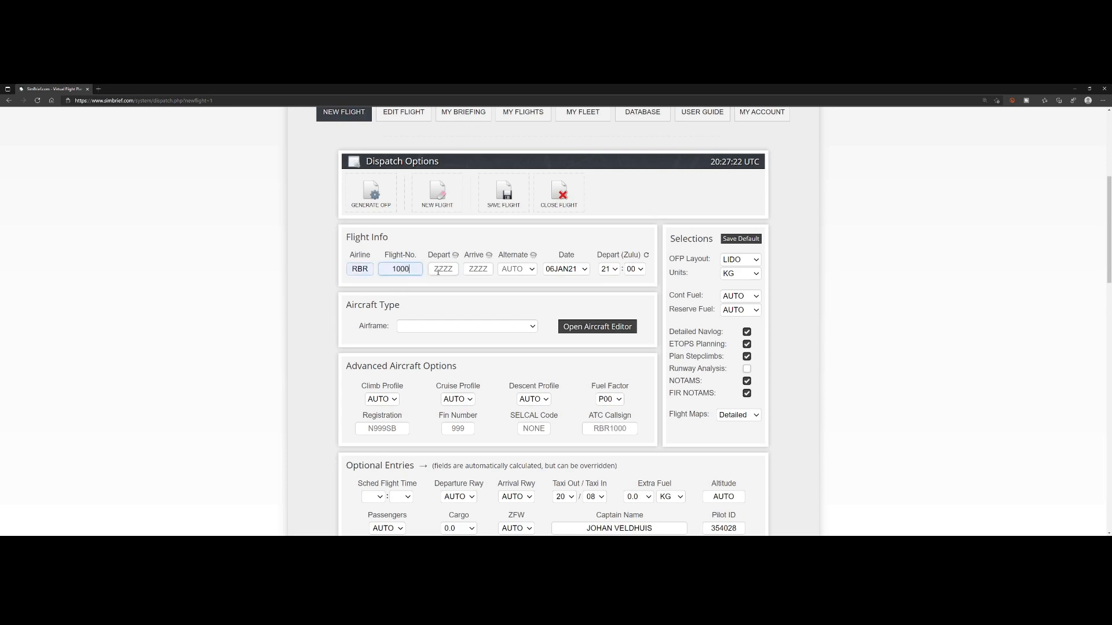
{"action": "type", "text": "EHAM"}
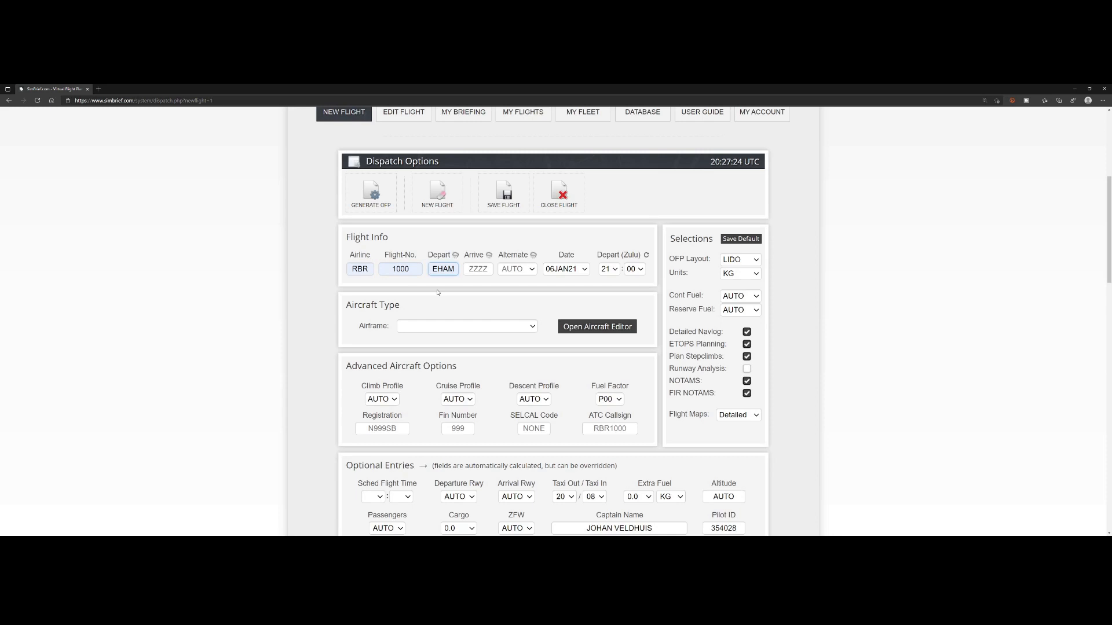
{"action": "type", "text": "KJFK"}
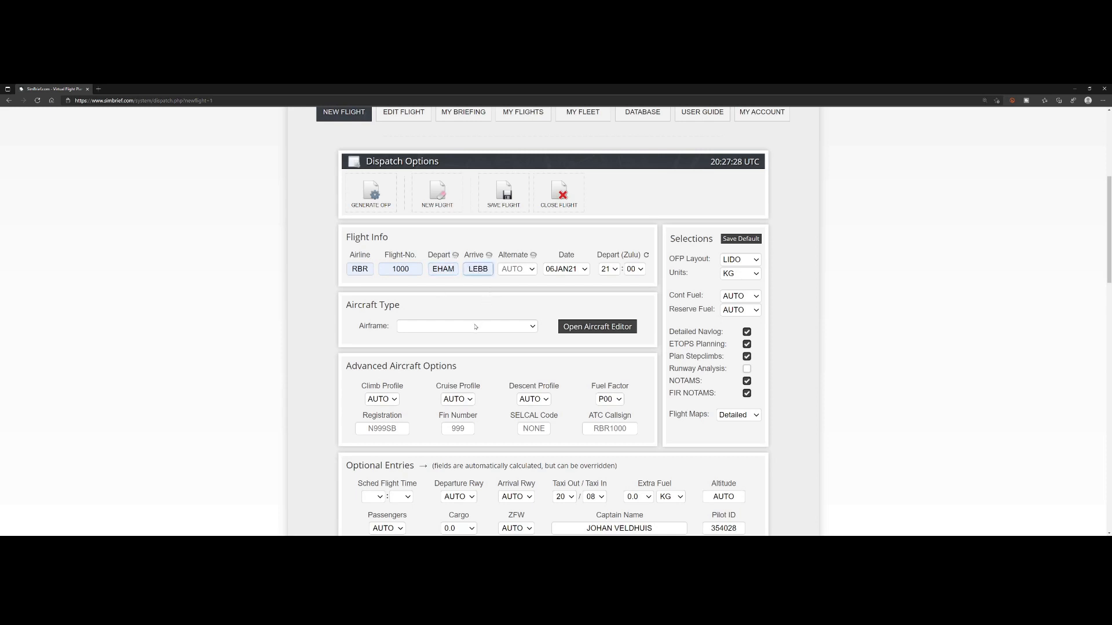
Step: Choose C25C Citation CJ4 as the airframe for the flight
{"action": "left_click", "coordinate": [598, 327]}
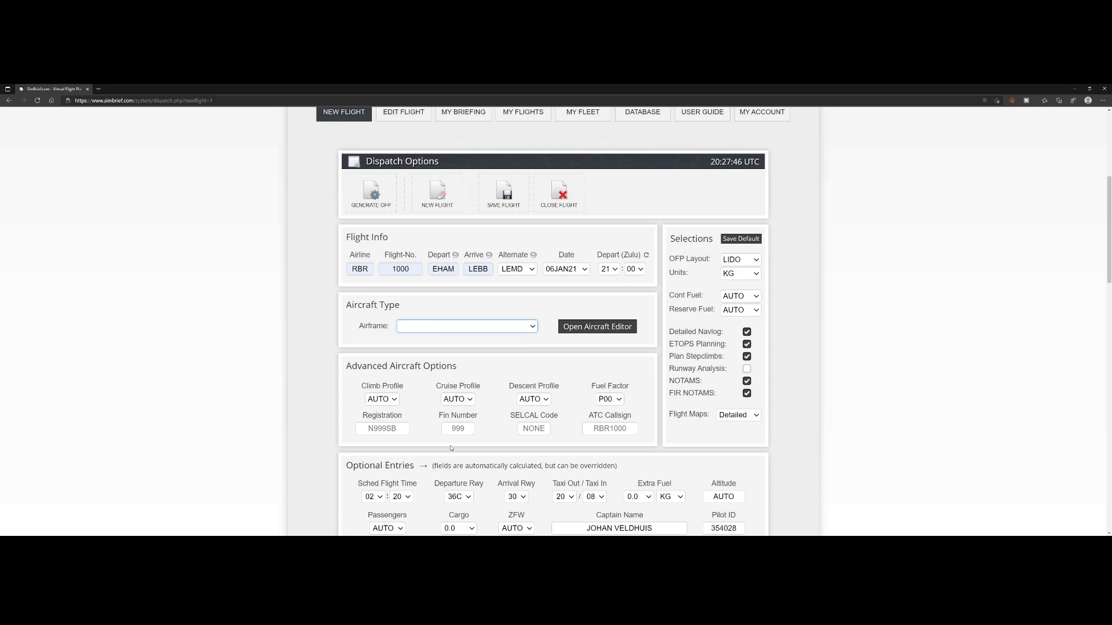
{"action": "mouse_move", "coordinate": [442, 441]}
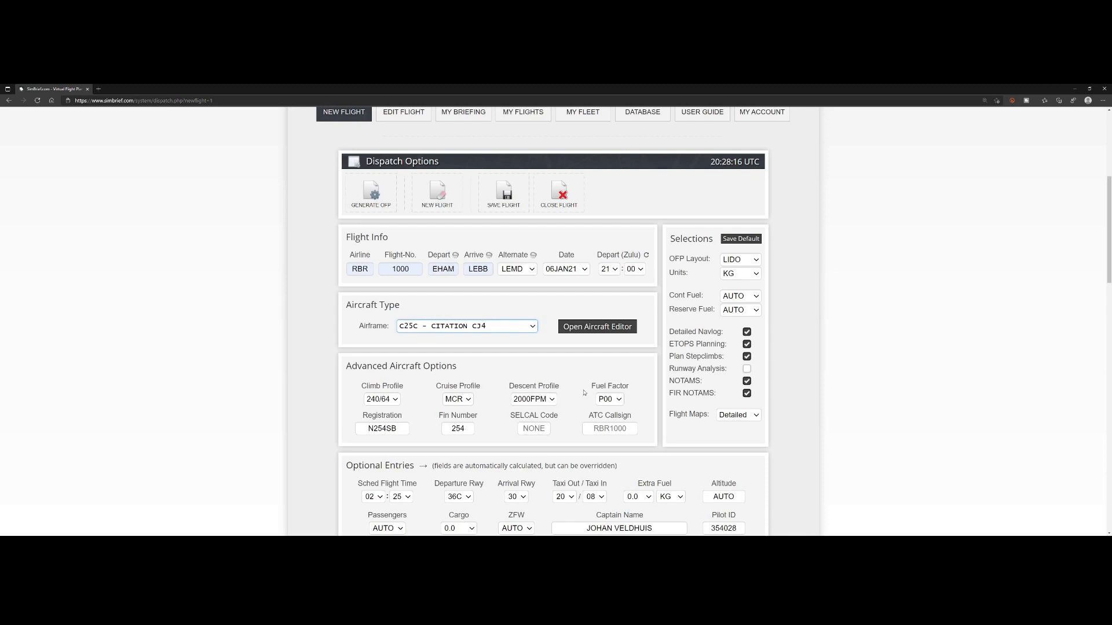
{"action": "mouse_move", "coordinate": [506, 413]}
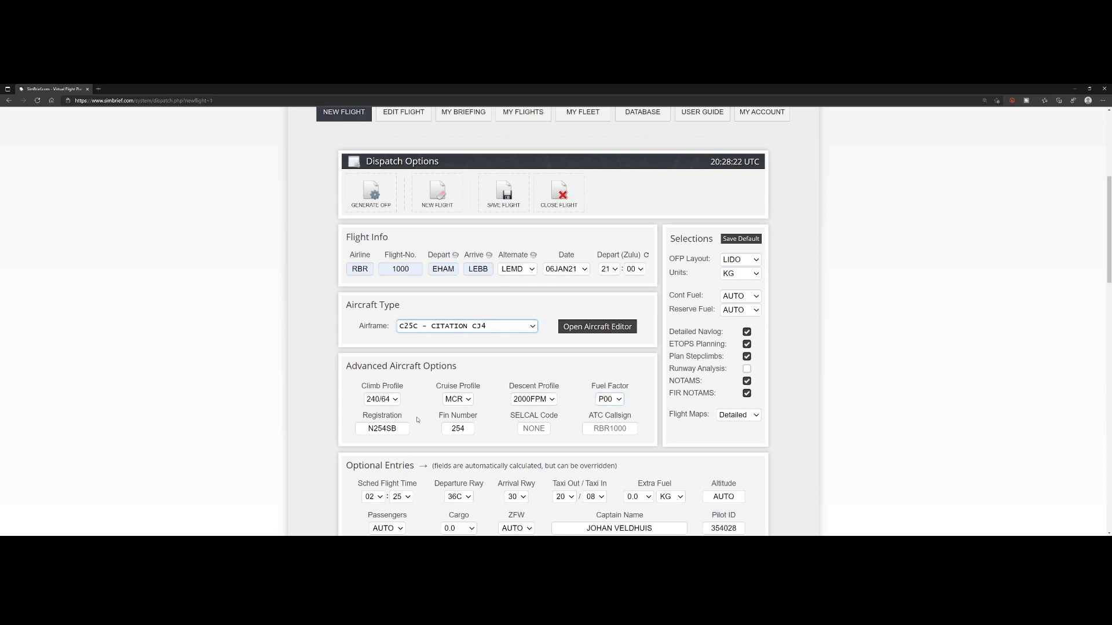
{"action": "scroll", "scroll_direction": "down", "scroll_amount": 3}
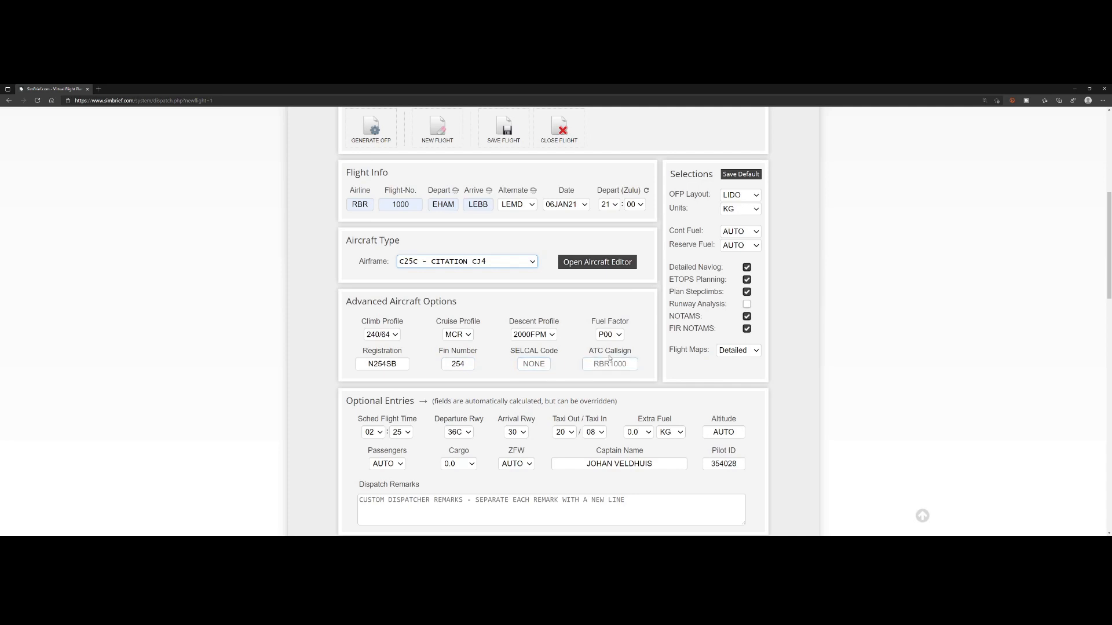
{"action": "left_click", "coordinate": [609, 363]}
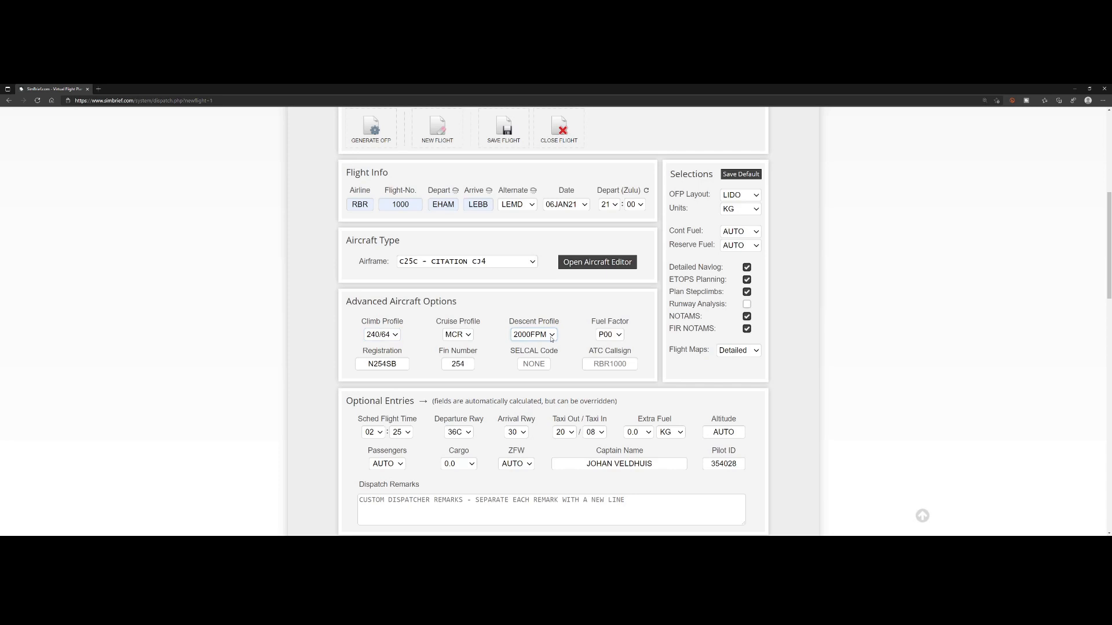
{"action": "mouse_move", "coordinate": [526, 335]}
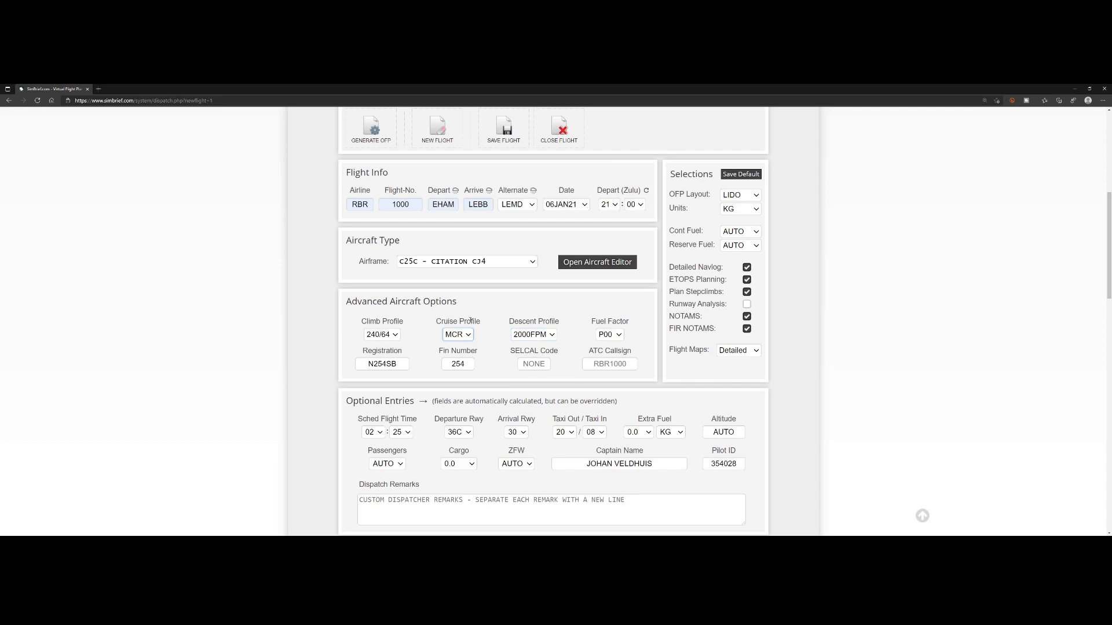
Step: Bring the Optional Entries section with Extra Fuel into view
{"action": "scroll", "scroll_direction": "down", "scroll_amount": 3}
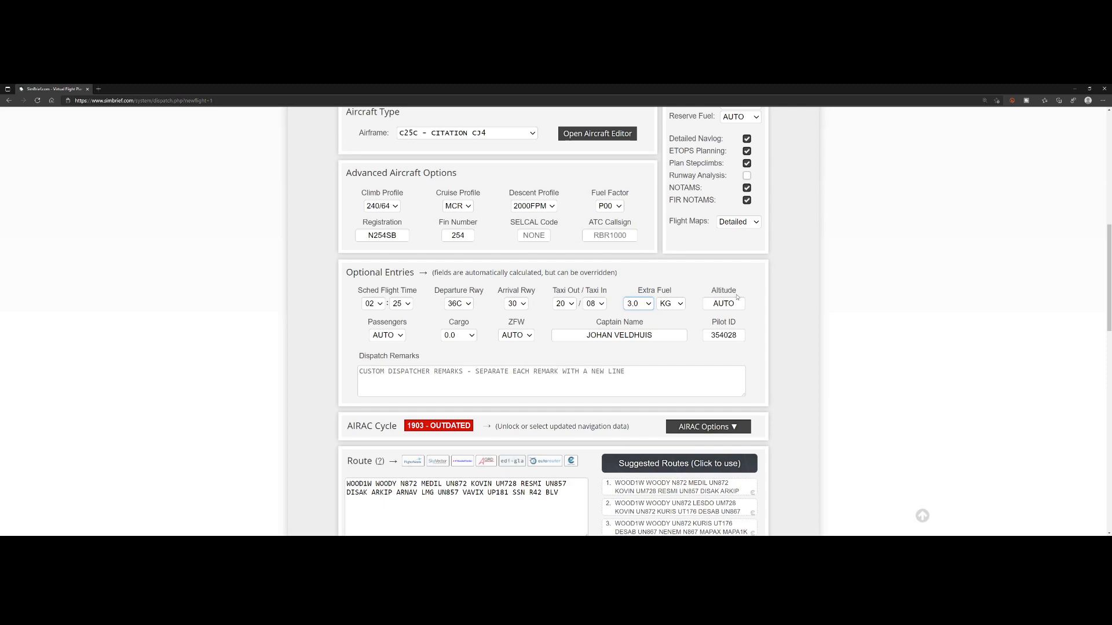
{"action": "left_click", "coordinate": [722, 303]}
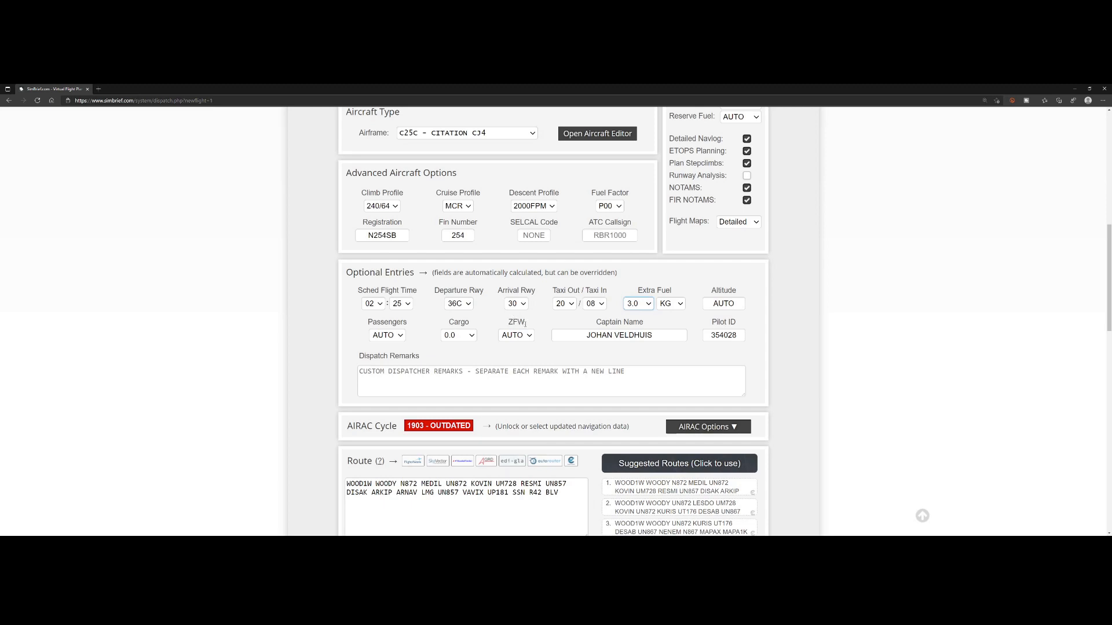
{"action": "left_click", "coordinate": [645, 336]}
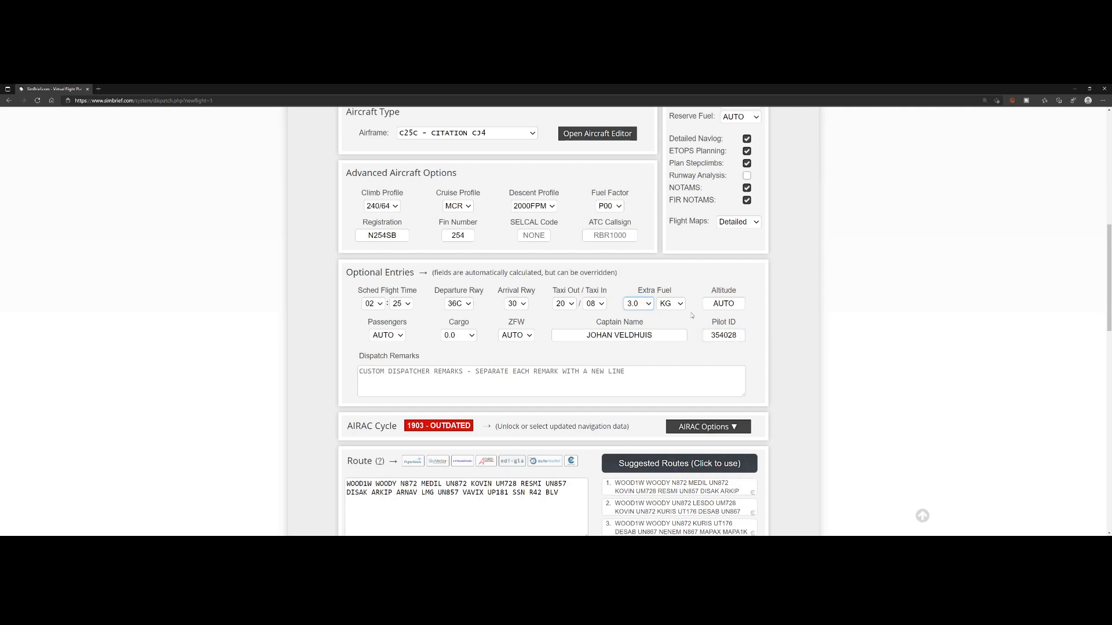
{"action": "left_click", "coordinate": [723, 336]}
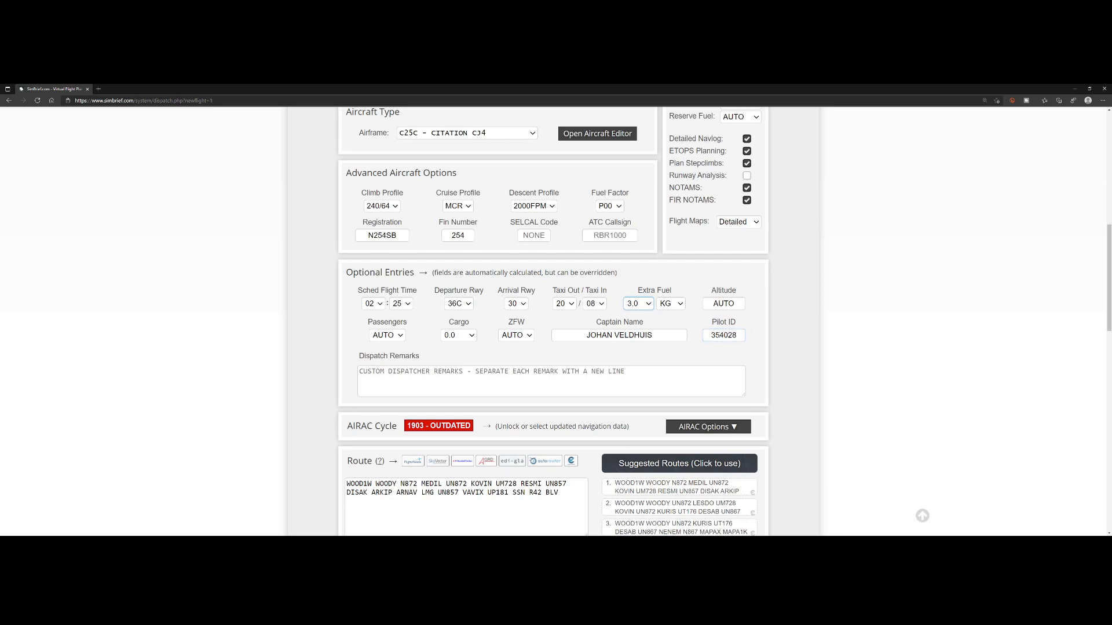
{"action": "scroll", "scroll_direction": "down", "scroll_amount": 3}
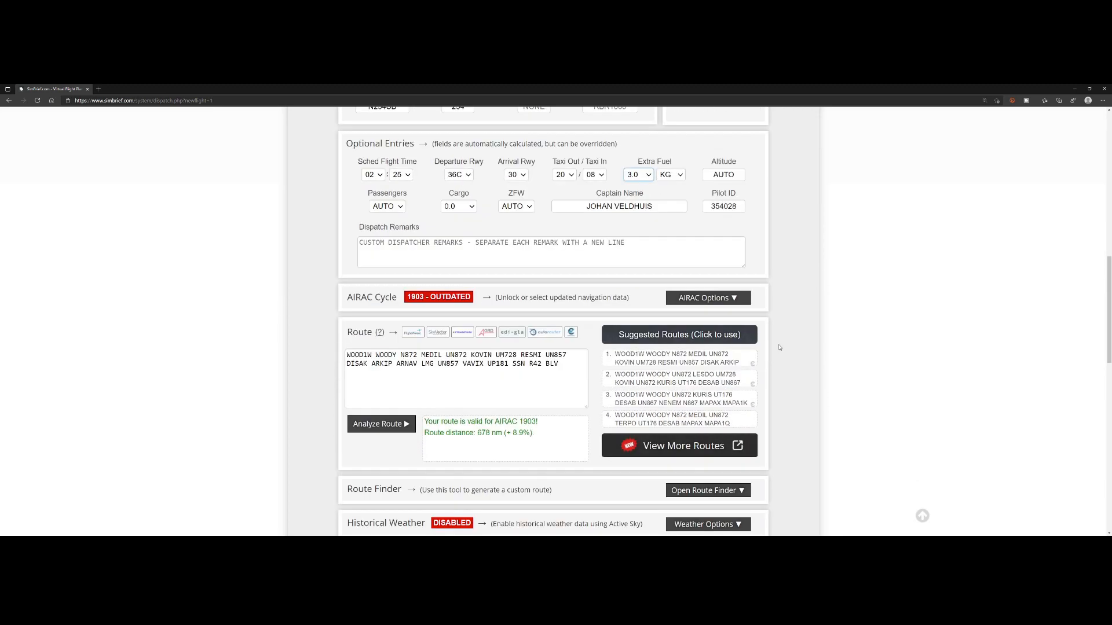
{"action": "scroll", "scroll_direction": "down", "scroll_amount": 3}
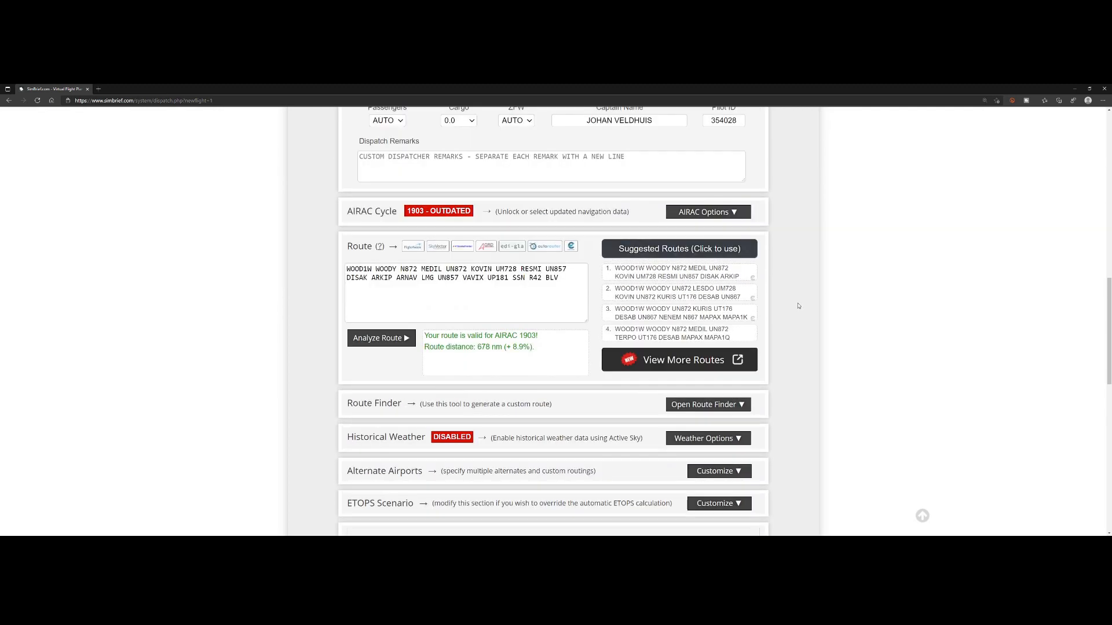
{"action": "scroll", "scroll_direction": "up", "scroll_amount": 3}
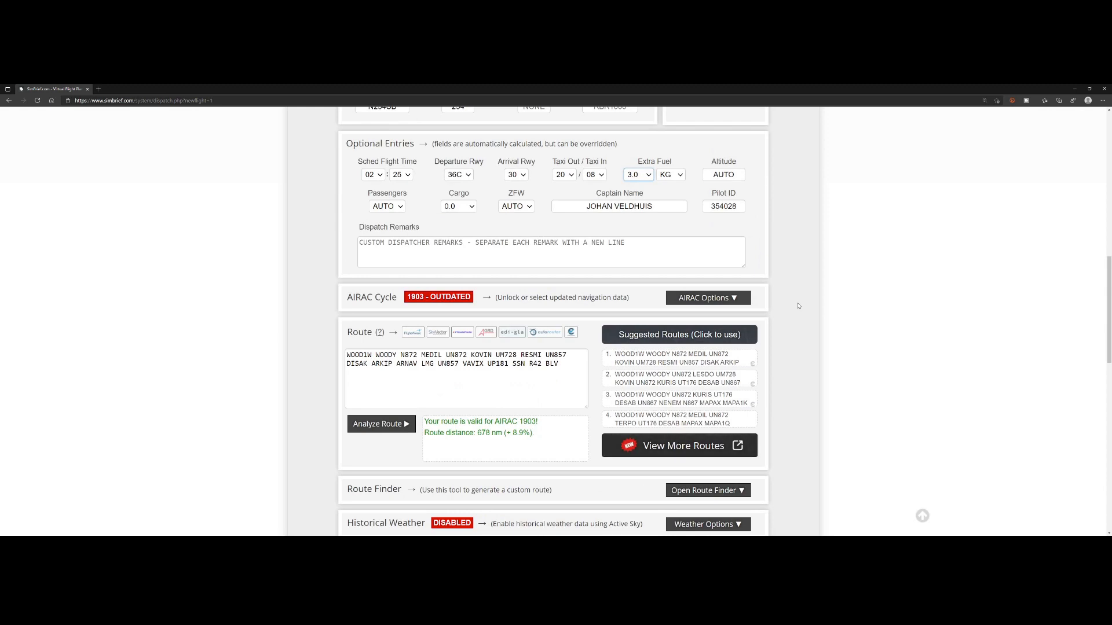
{"action": "mouse_move", "coordinate": [778, 249]}
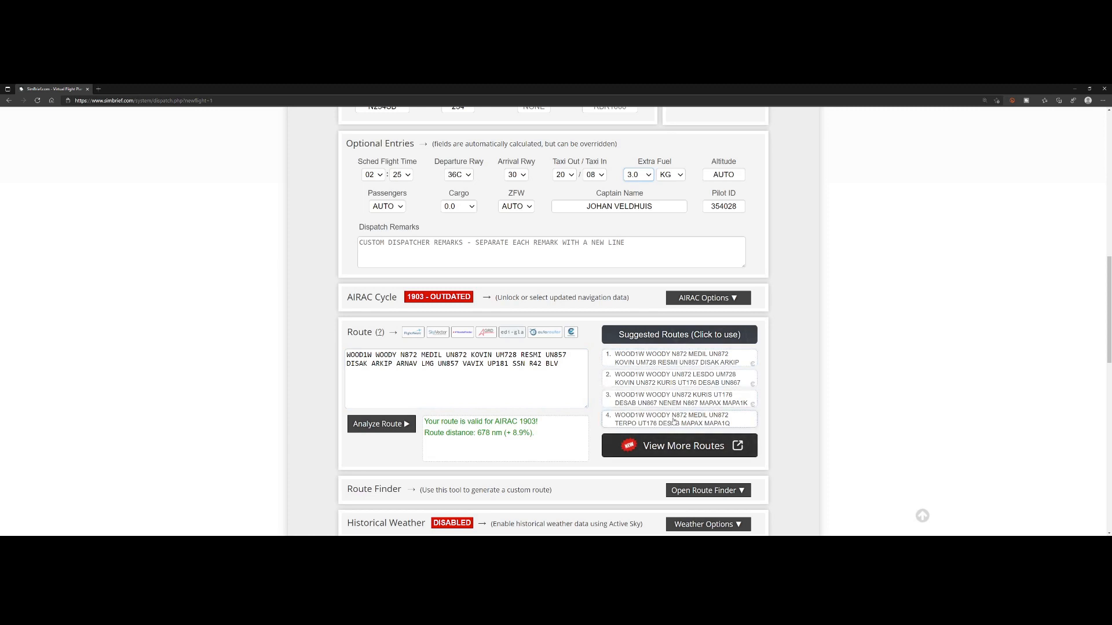
{"action": "scroll", "scroll_direction": "down", "scroll_amount": 3}
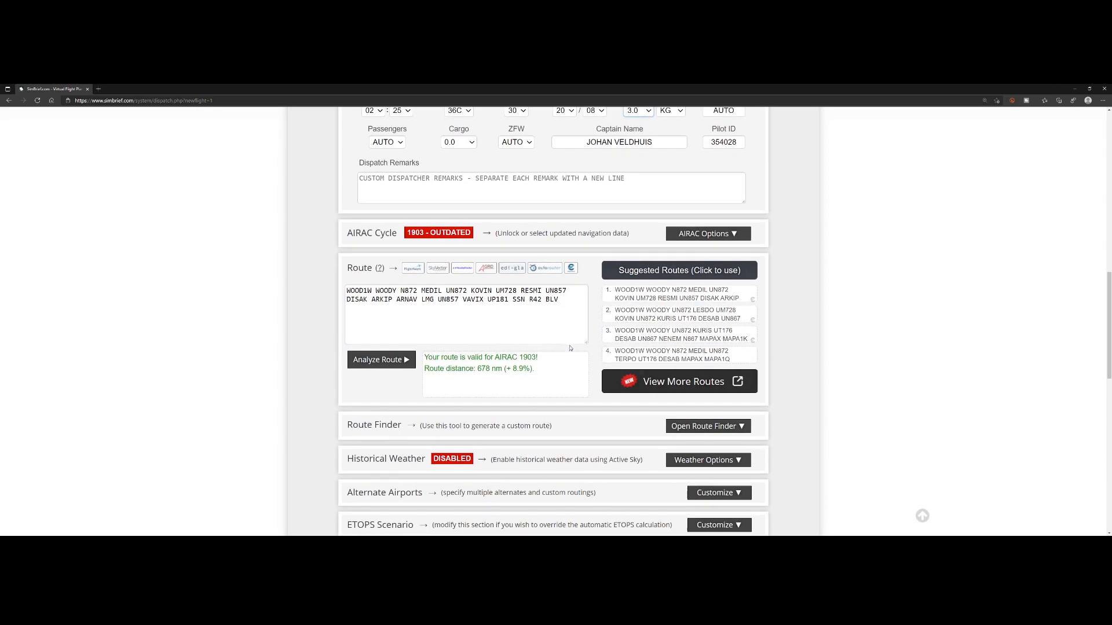
{"action": "scroll", "scroll_direction": "down", "scroll_amount": 3}
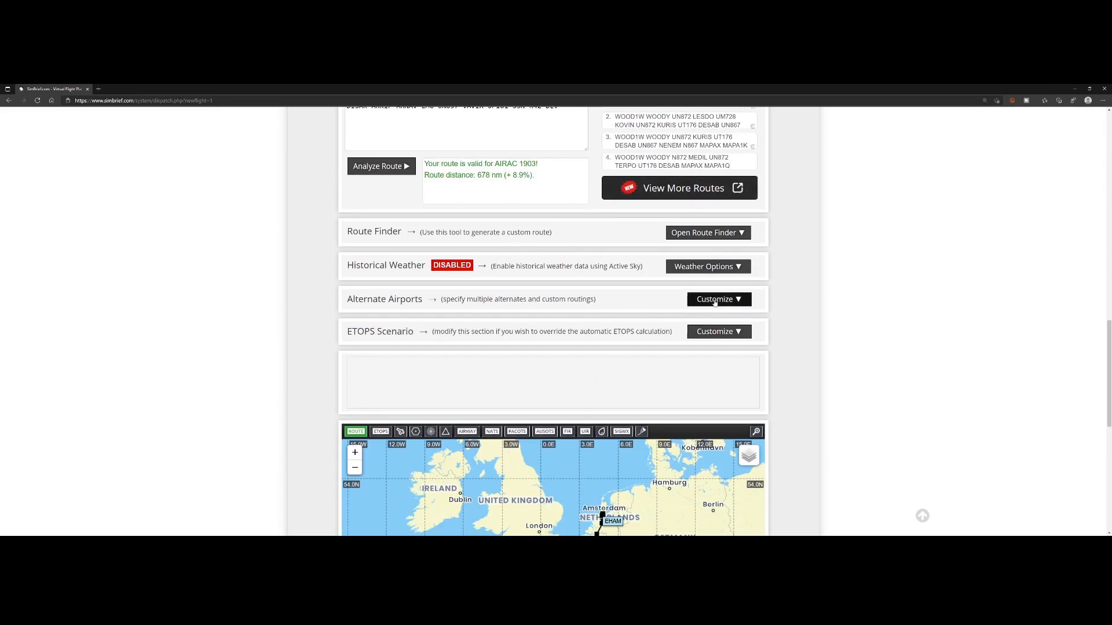
{"action": "left_click", "coordinate": [718, 298]}
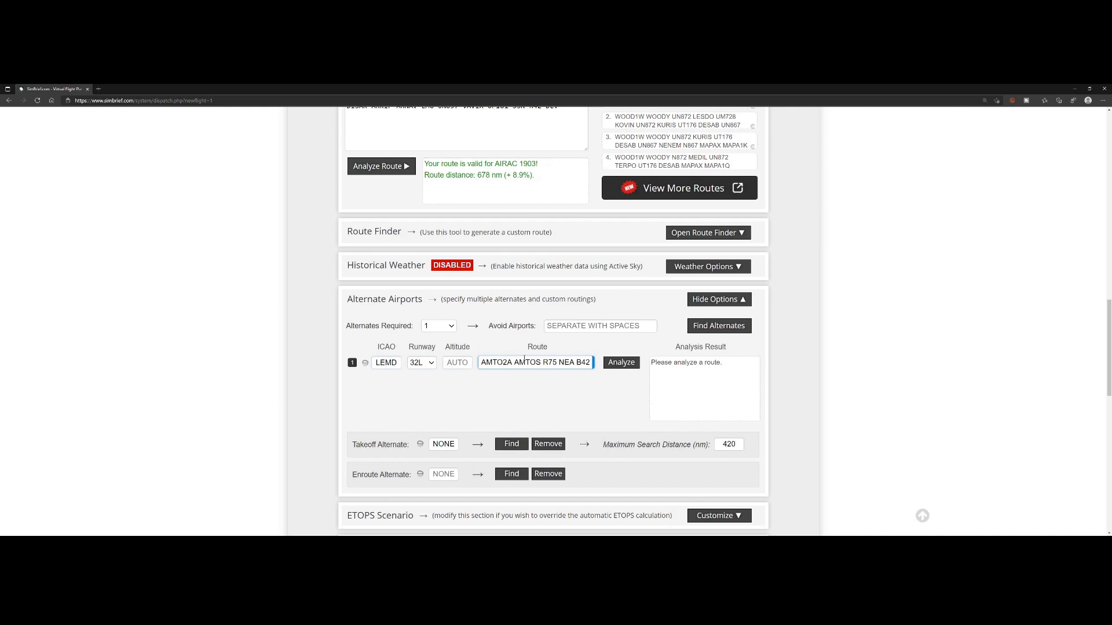
{"action": "left_click", "coordinate": [718, 298]}
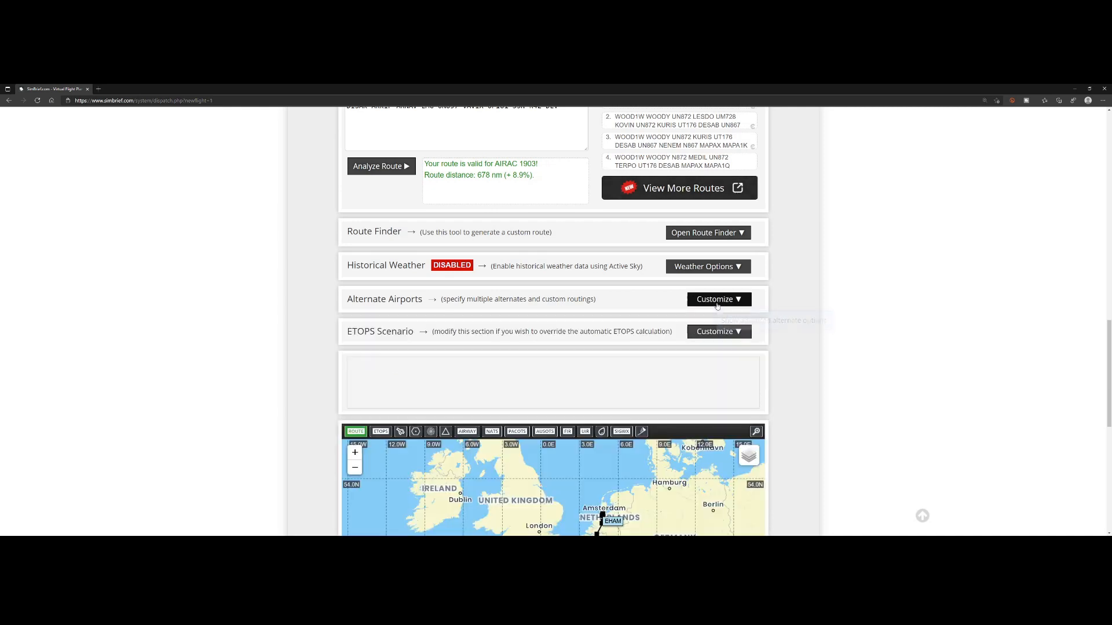
{"action": "scroll", "scroll_direction": "down", "scroll_amount": 3}
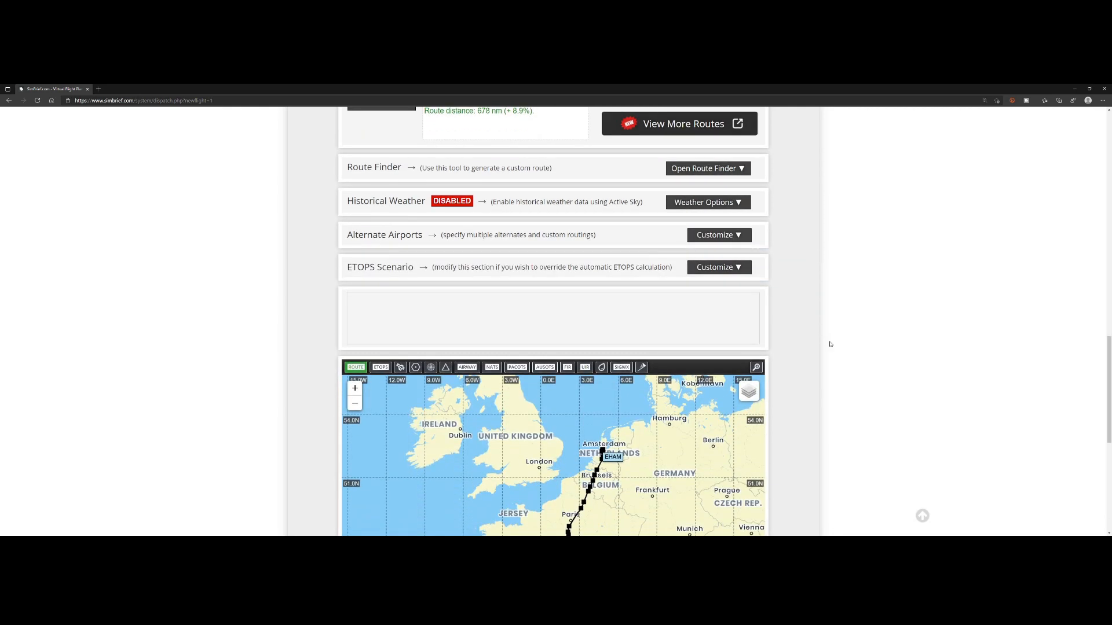
{"action": "scroll", "scroll_direction": "down", "scroll_amount": 3}
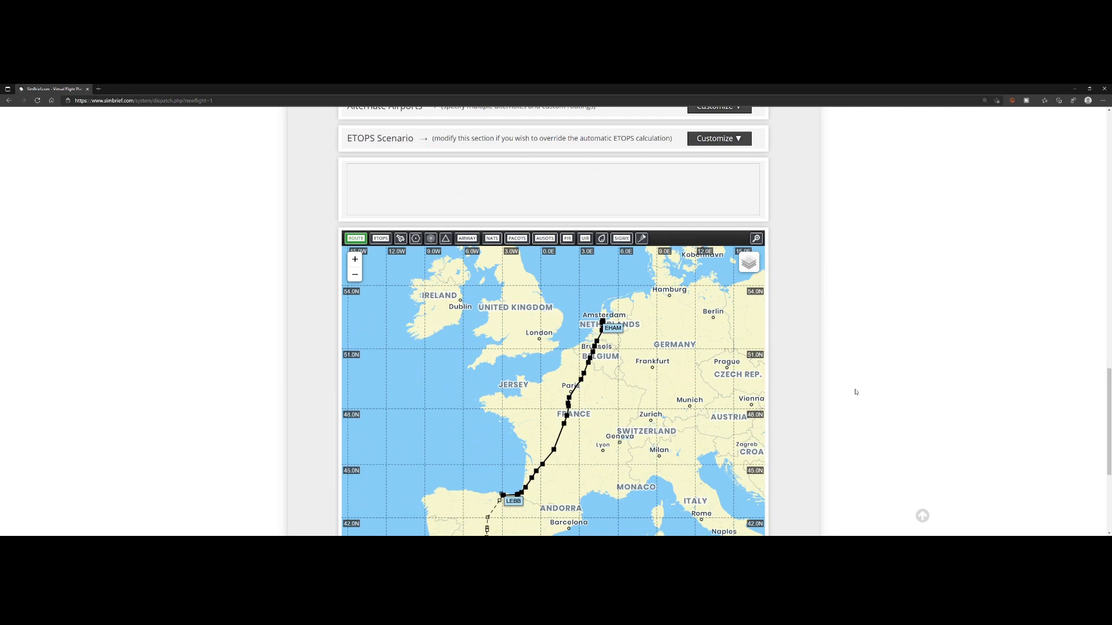
{"action": "scroll", "scroll_direction": "down", "scroll_amount": 3}
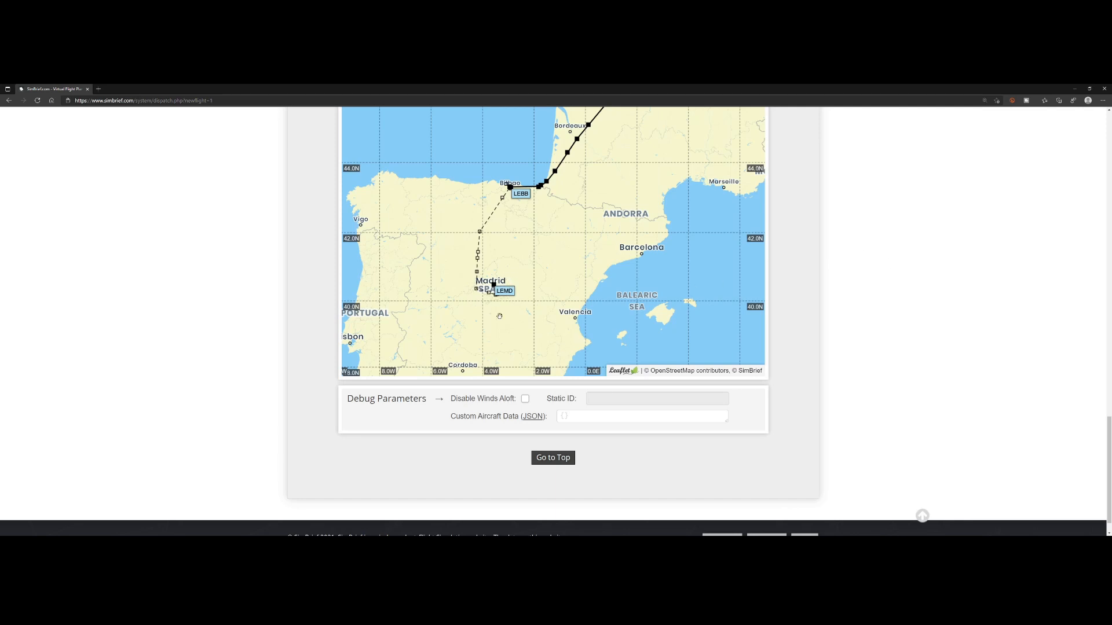
{"action": "mouse_move", "coordinate": [528, 280]}
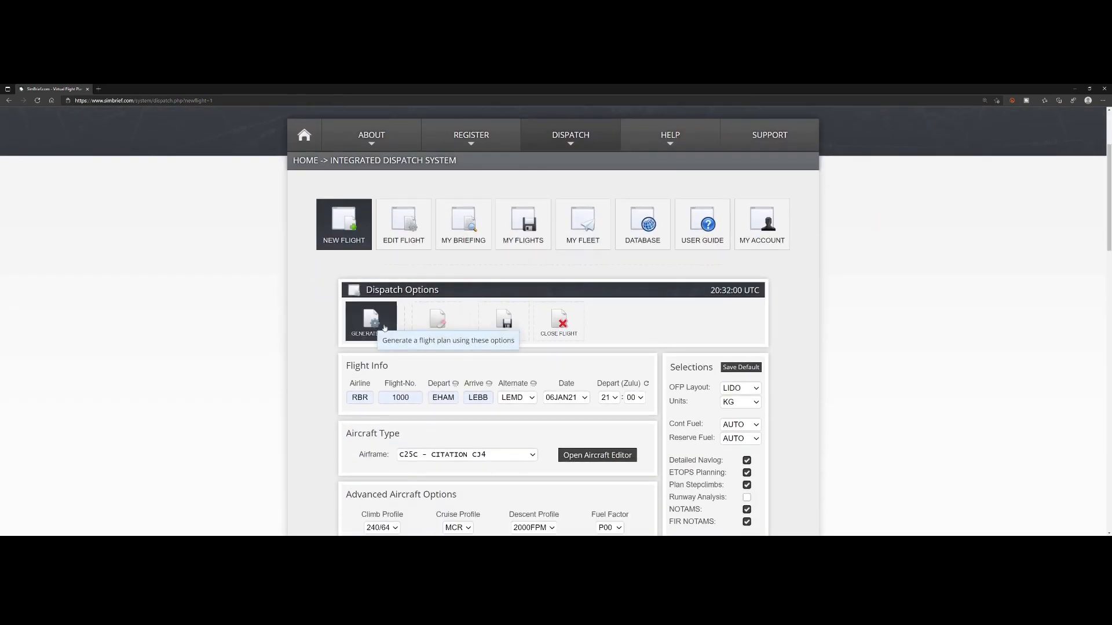
Step: Generate the RBR1000 EHAM–LEBB OFP and confirm generation
{"action": "left_click", "coordinate": [370, 322]}
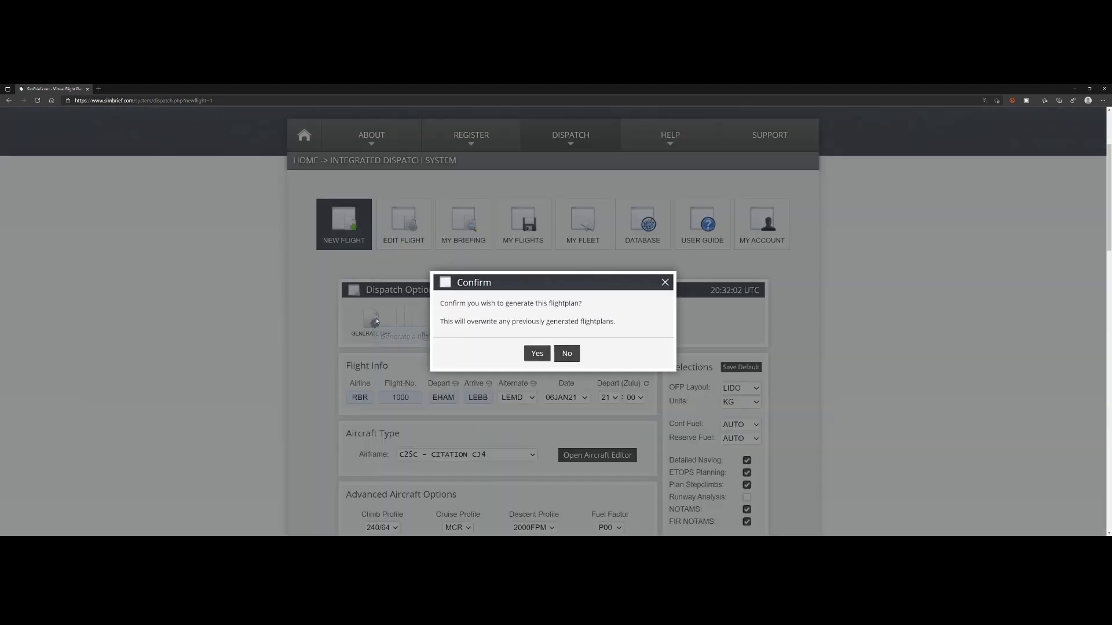
{"action": "left_click", "coordinate": [537, 353]}
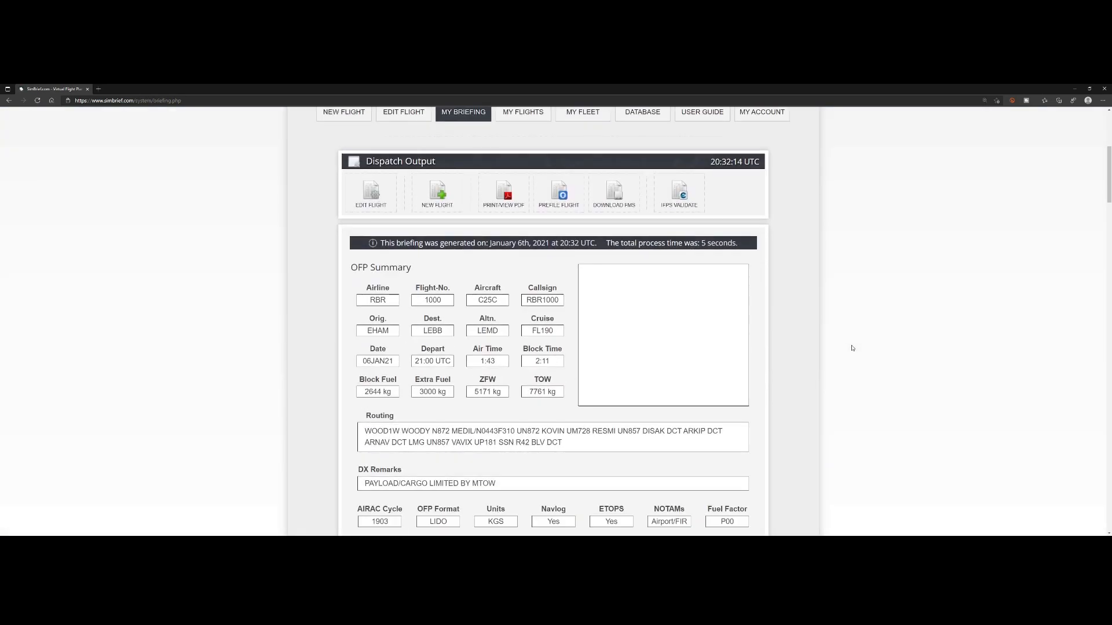
Step: Move down the briefing past the OFP summary and route map
{"action": "scroll", "scroll_direction": "down", "scroll_amount": 3}
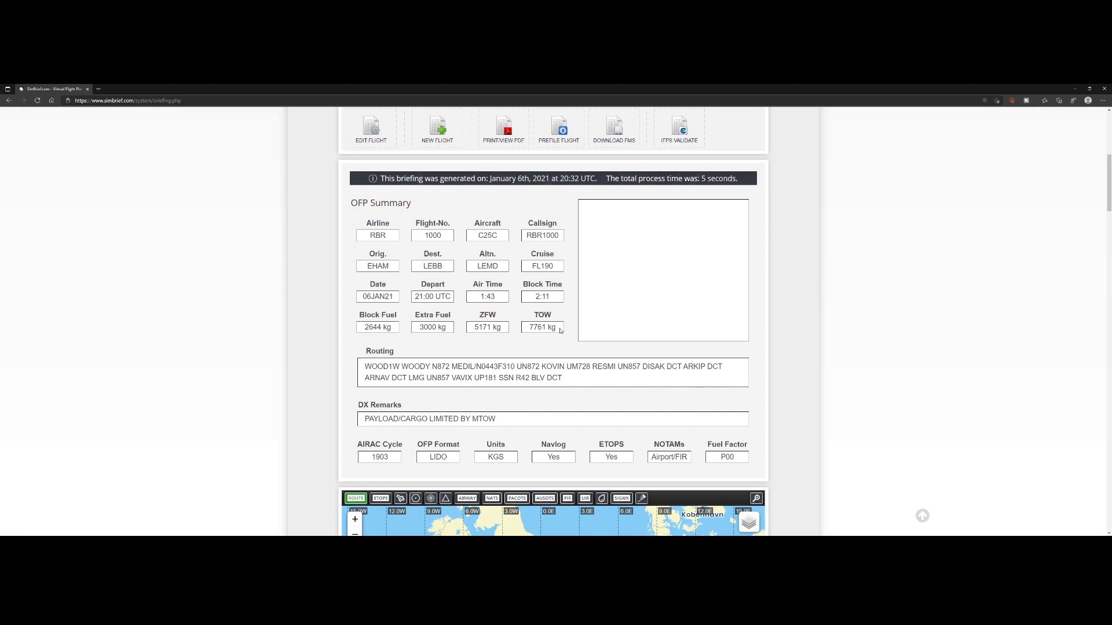
{"action": "scroll", "scroll_direction": "down", "scroll_amount": 3}
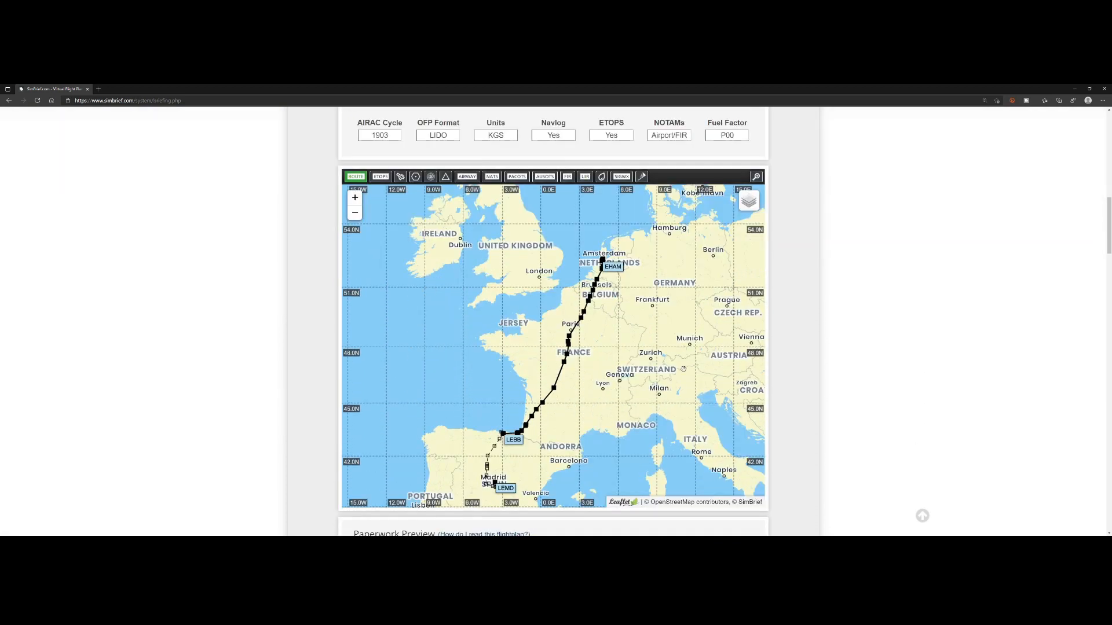
{"action": "scroll", "scroll_direction": "down", "scroll_amount": 3}
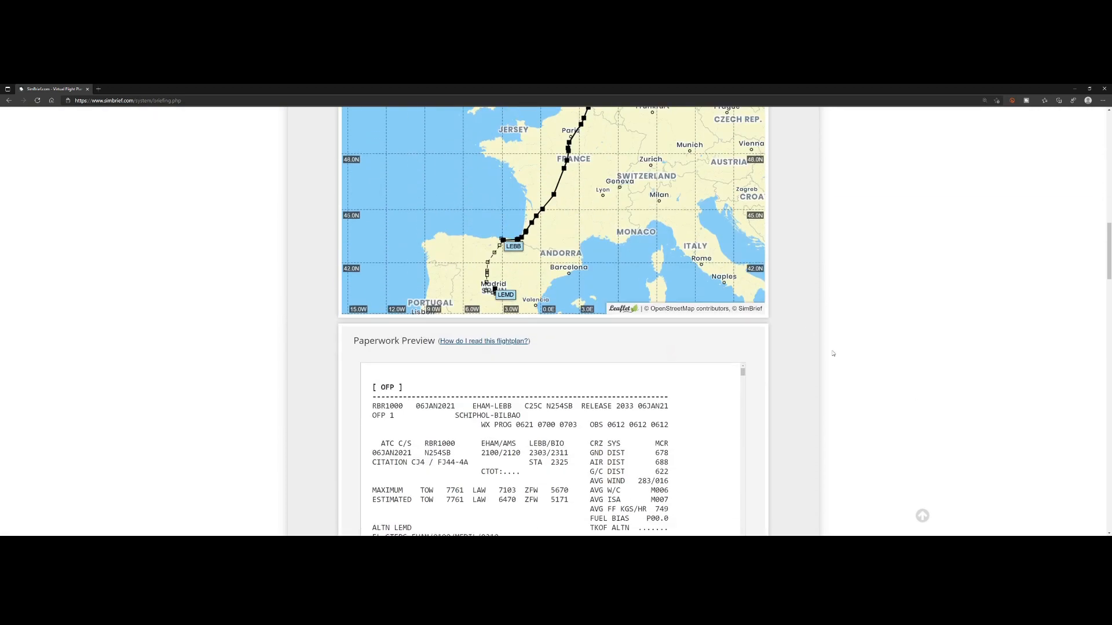
{"action": "scroll", "scroll_direction": "down", "scroll_amount": 3}
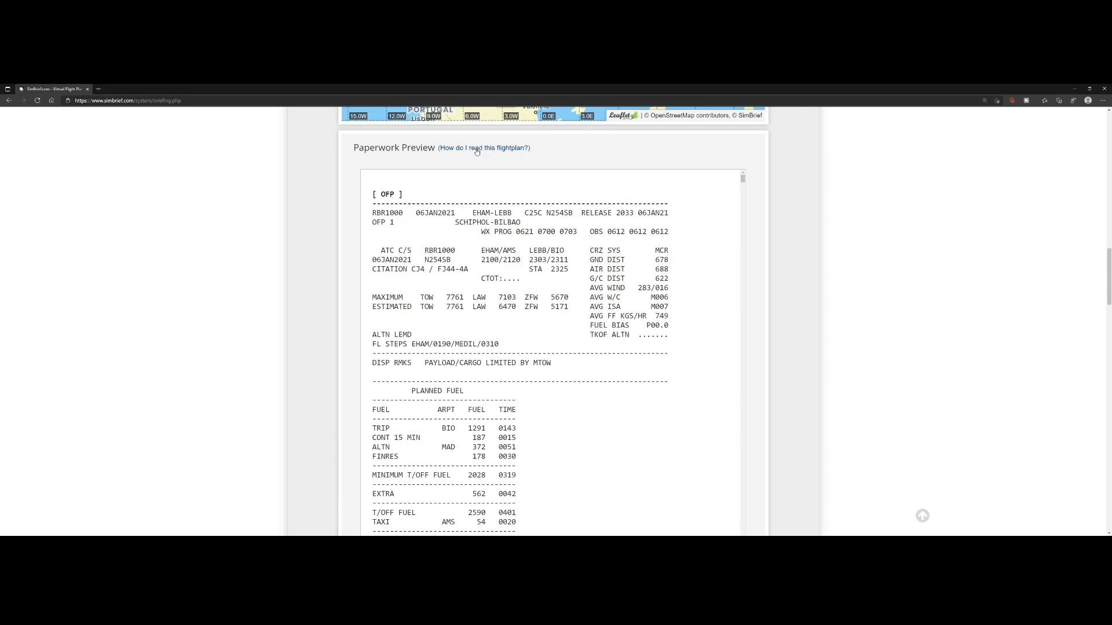
{"action": "mouse_move", "coordinate": [475, 152]}
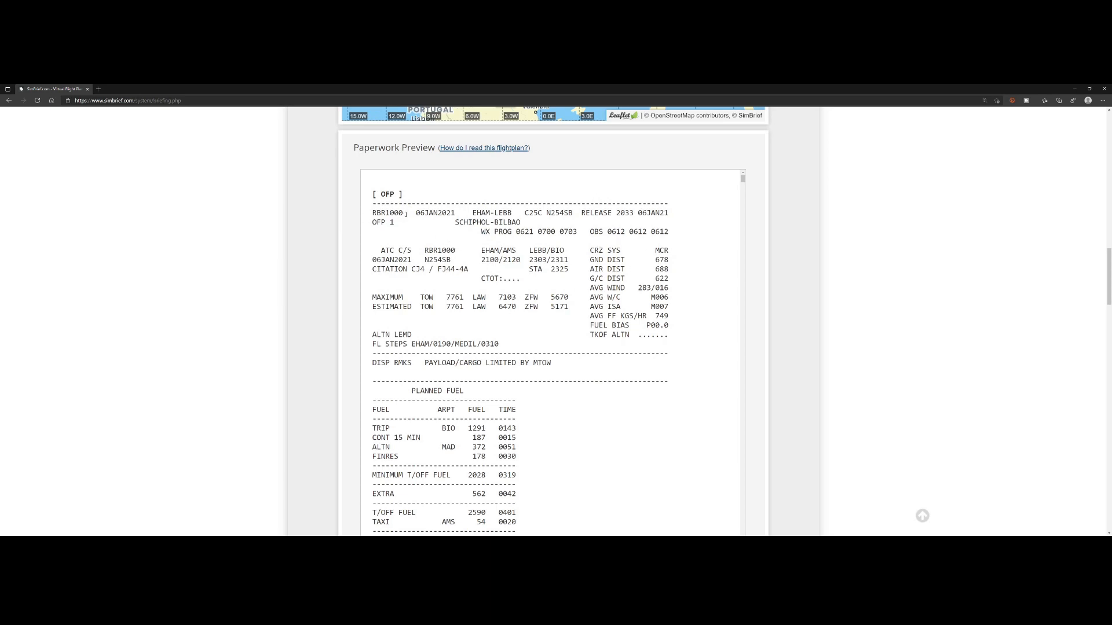
{"action": "double_click", "coordinate": [435, 213]}
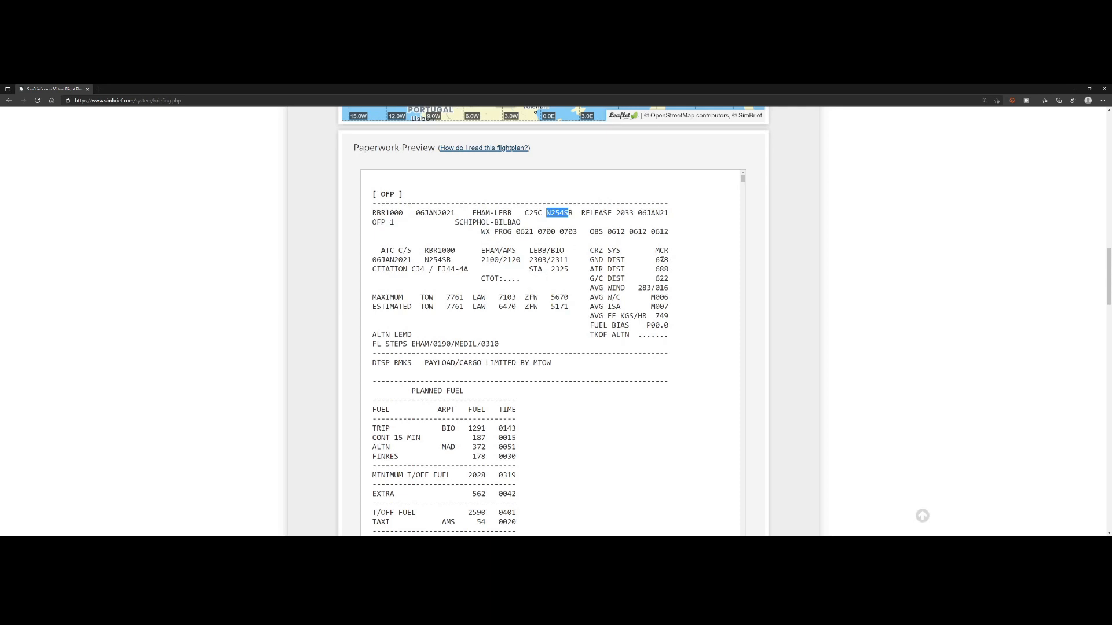
Step: Read through Planned Fuel, Flight Log and Wind Information down to the ICAO ATC flight plan
{"action": "scroll", "scroll_direction": "down", "scroll_amount": 3}
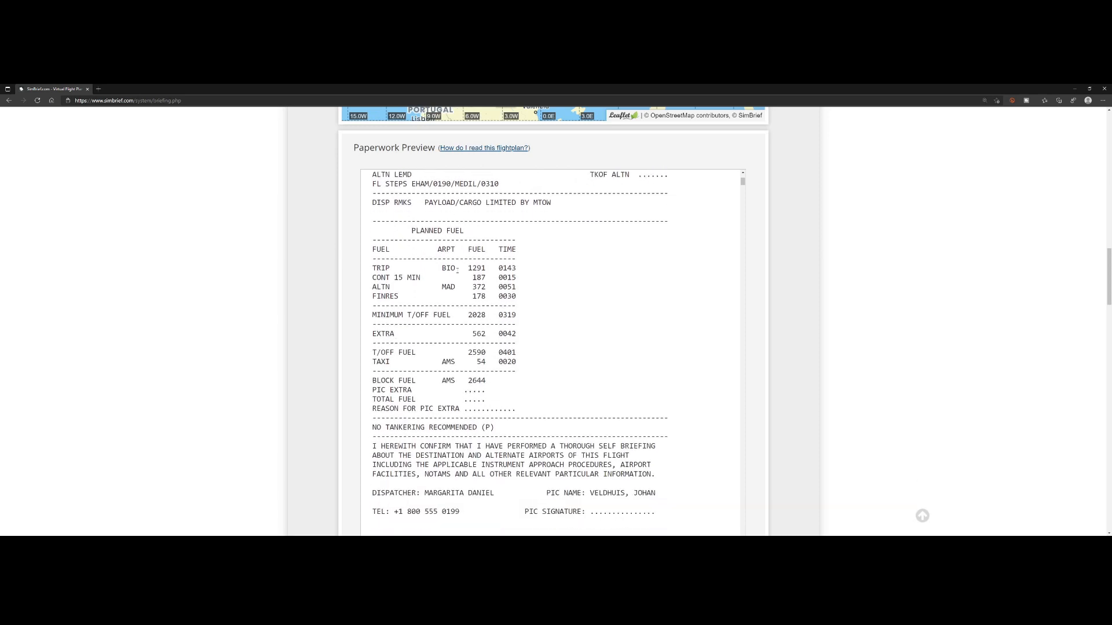
{"action": "scroll", "scroll_direction": "down", "scroll_amount": 3}
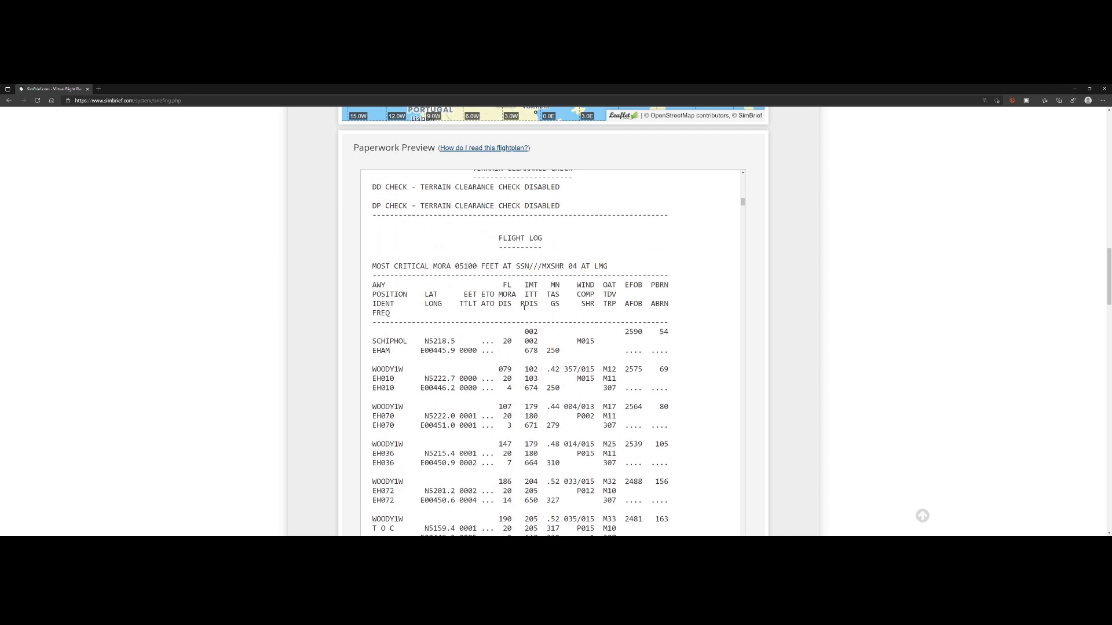
{"action": "scroll", "scroll_direction": "down", "scroll_amount": 3}
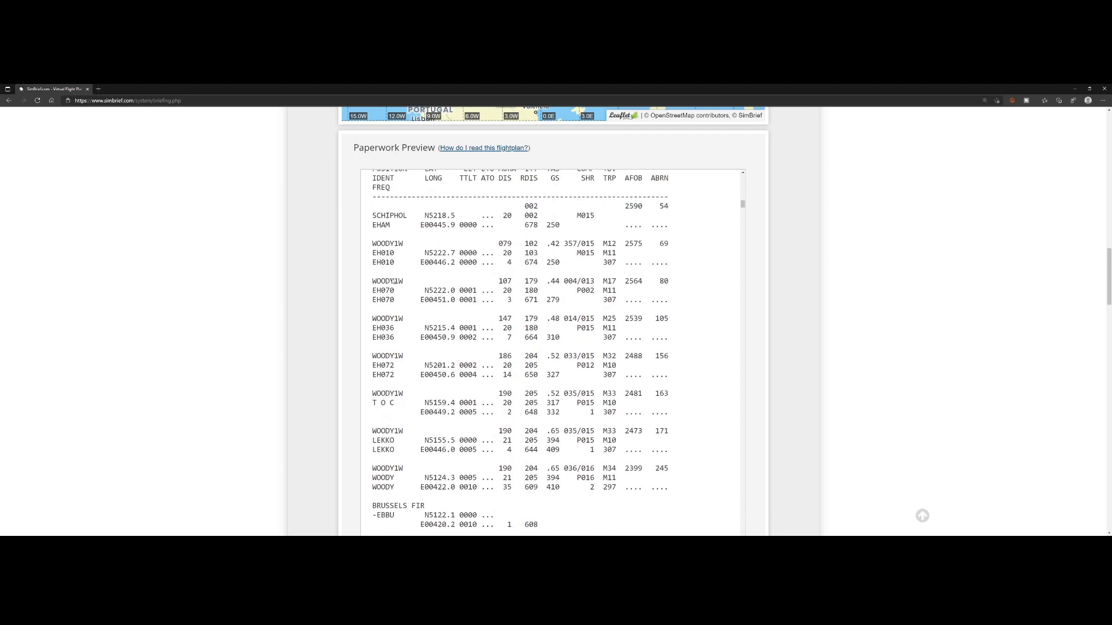
{"action": "mouse_move", "coordinate": [348, 320]}
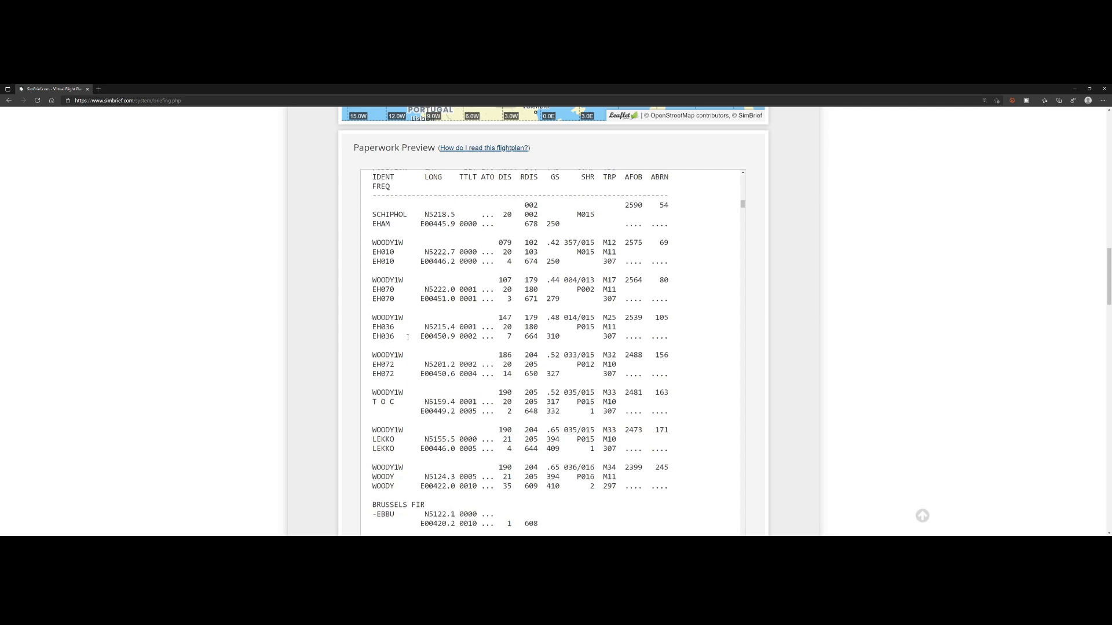
{"action": "scroll", "scroll_direction": "down", "scroll_amount": 3}
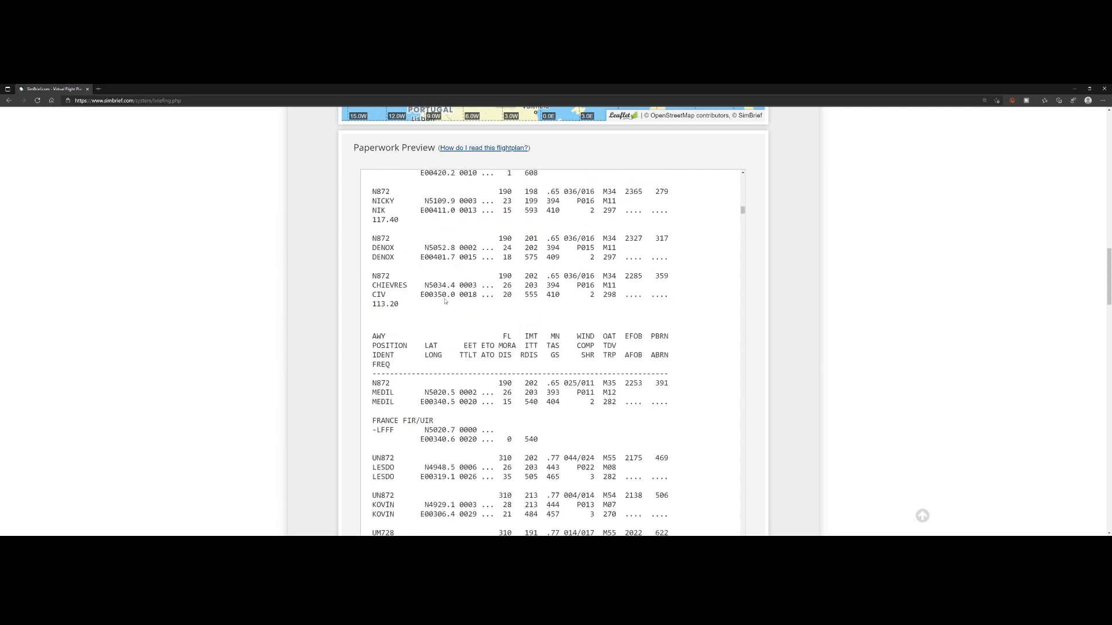
{"action": "scroll", "scroll_direction": "down", "scroll_amount": 3}
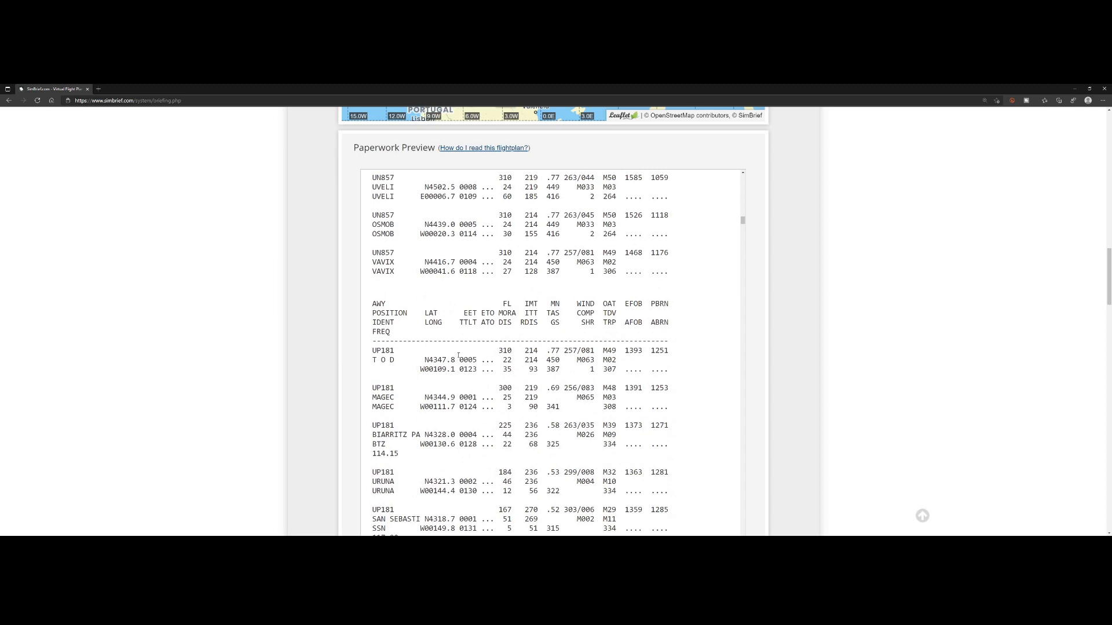
{"action": "scroll", "scroll_direction": "down", "scroll_amount": 3}
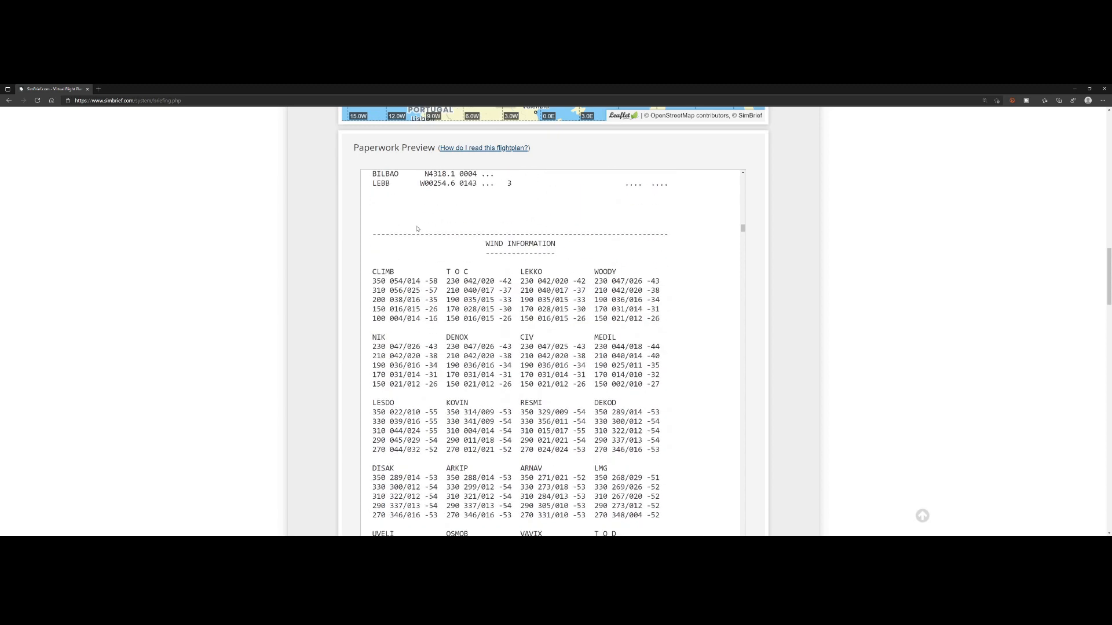
{"action": "scroll", "scroll_direction": "down", "scroll_amount": 3}
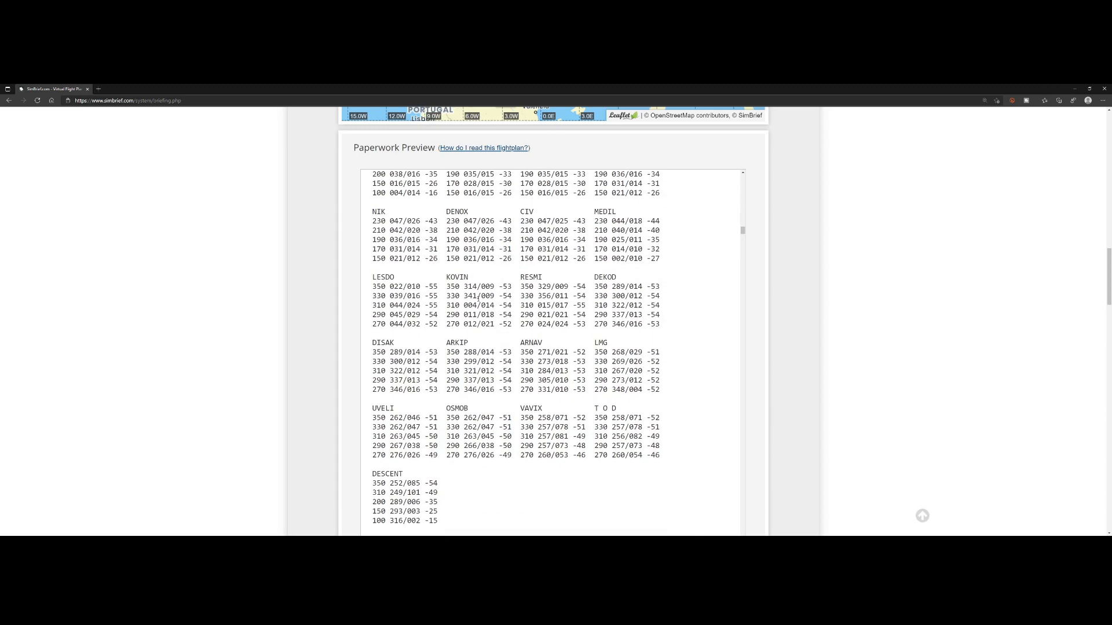
{"action": "scroll", "scroll_direction": "down", "scroll_amount": 3}
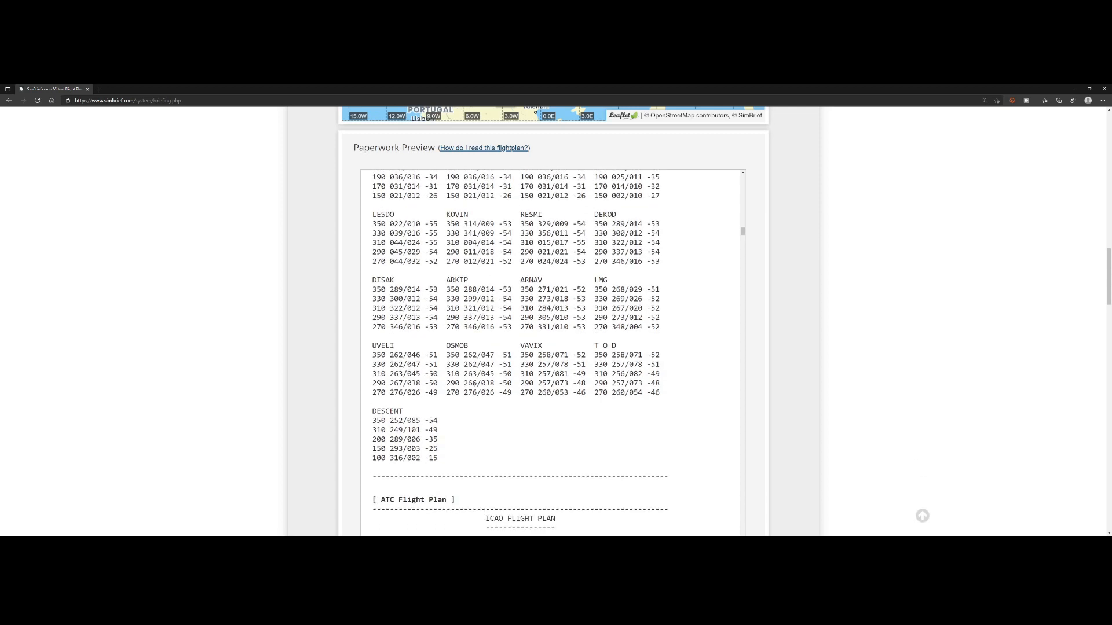
{"action": "scroll", "scroll_direction": "down", "scroll_amount": 3}
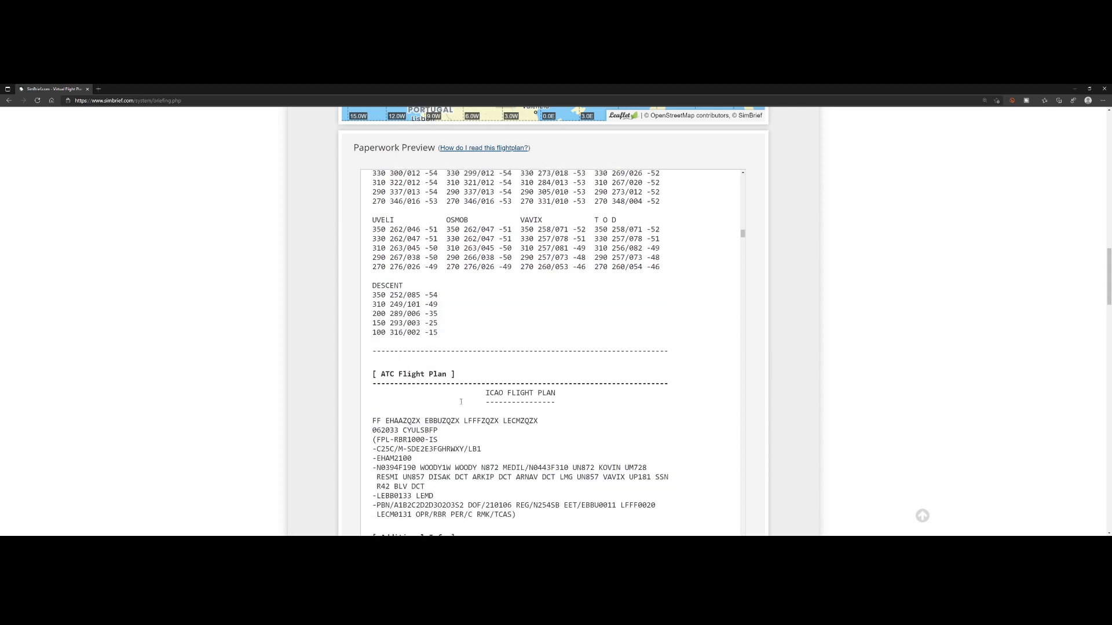
{"action": "scroll", "scroll_direction": "down", "scroll_amount": 3}
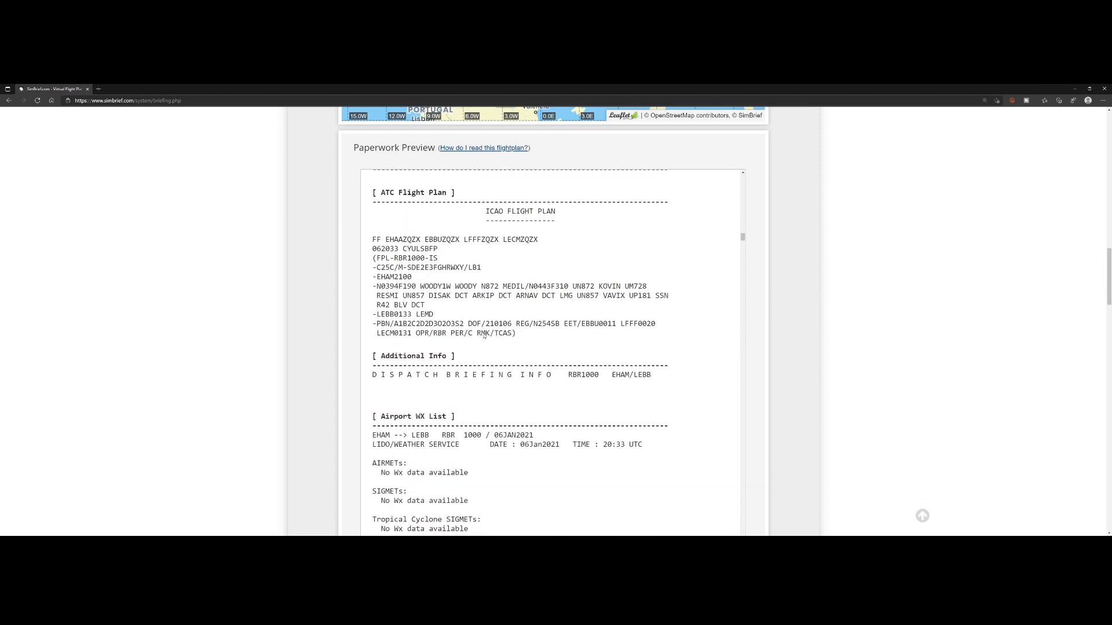
{"action": "scroll", "scroll_direction": "down", "scroll_amount": 3}
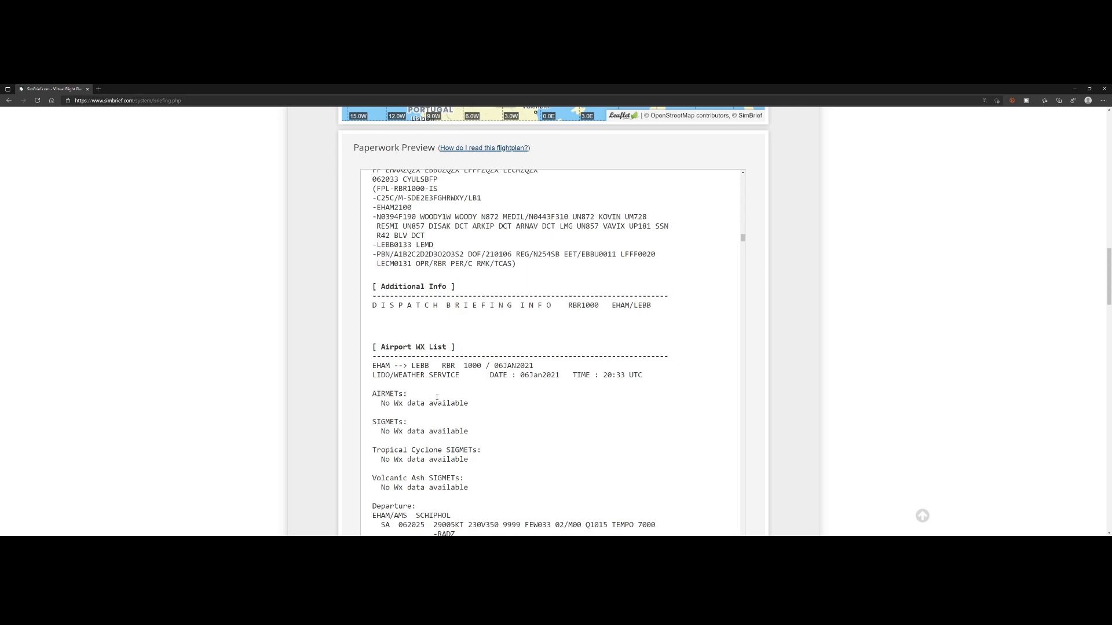
Step: Bring the Airport WX List and NOTAM sections of the paperwork into view
{"action": "scroll", "scroll_direction": "down", "scroll_amount": 3}
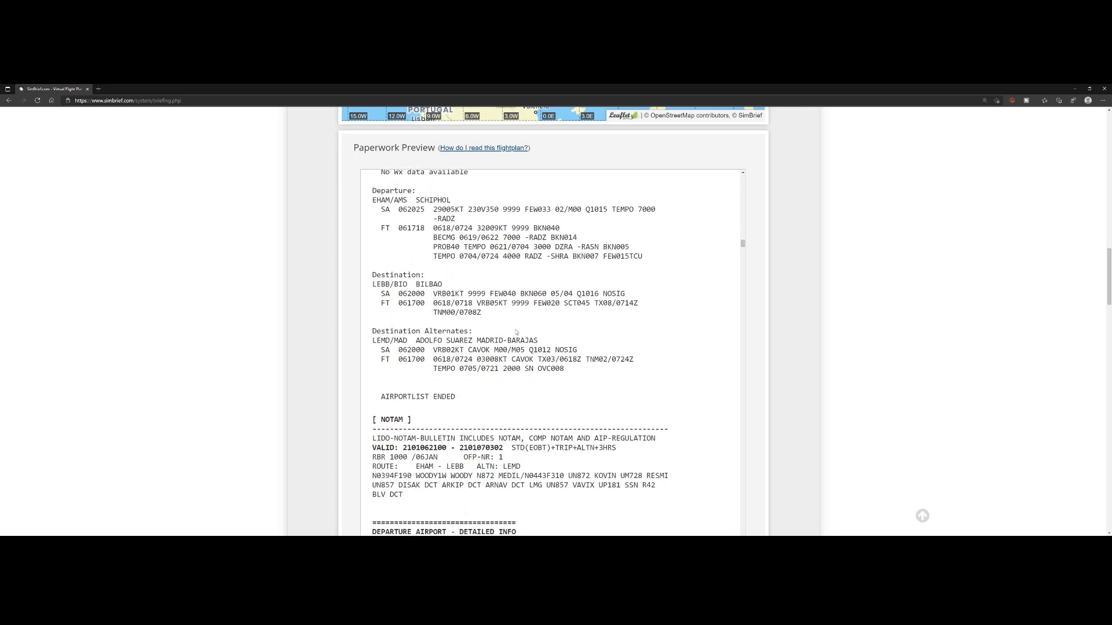
{"action": "scroll", "scroll_direction": "down", "scroll_amount": 3}
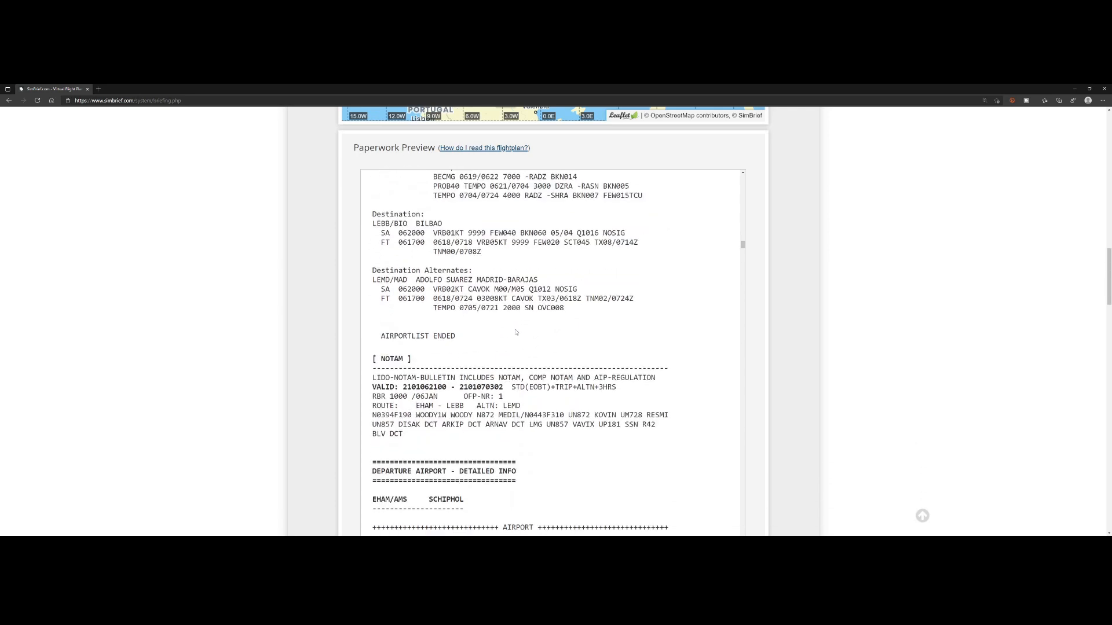
{"action": "scroll", "scroll_direction": "down", "scroll_amount": 3}
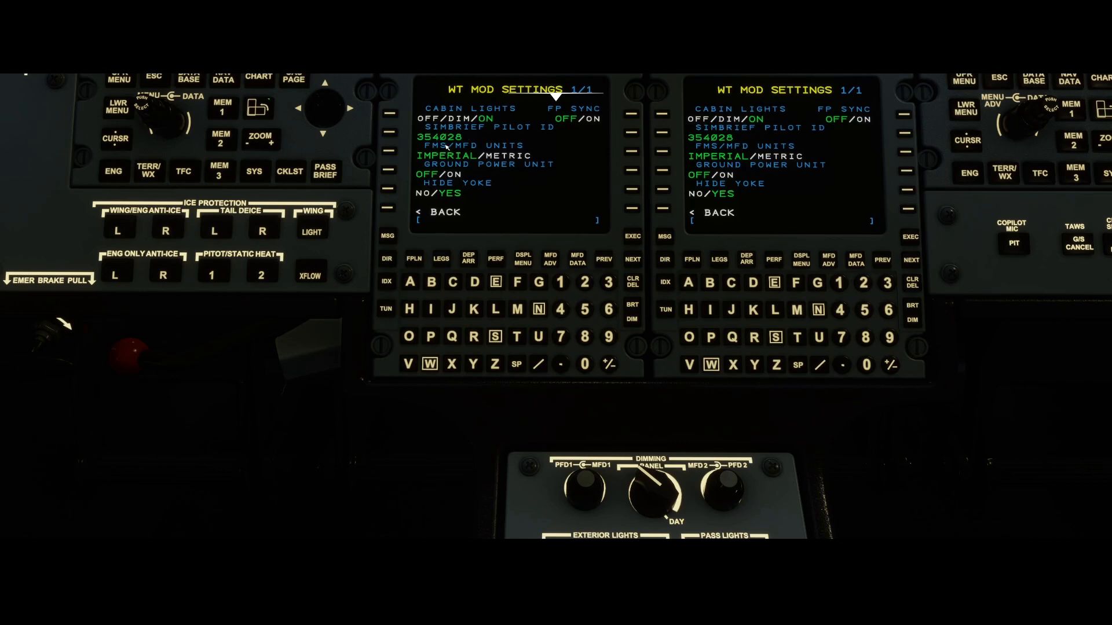
{"action": "mouse_move", "coordinate": [464, 140]}
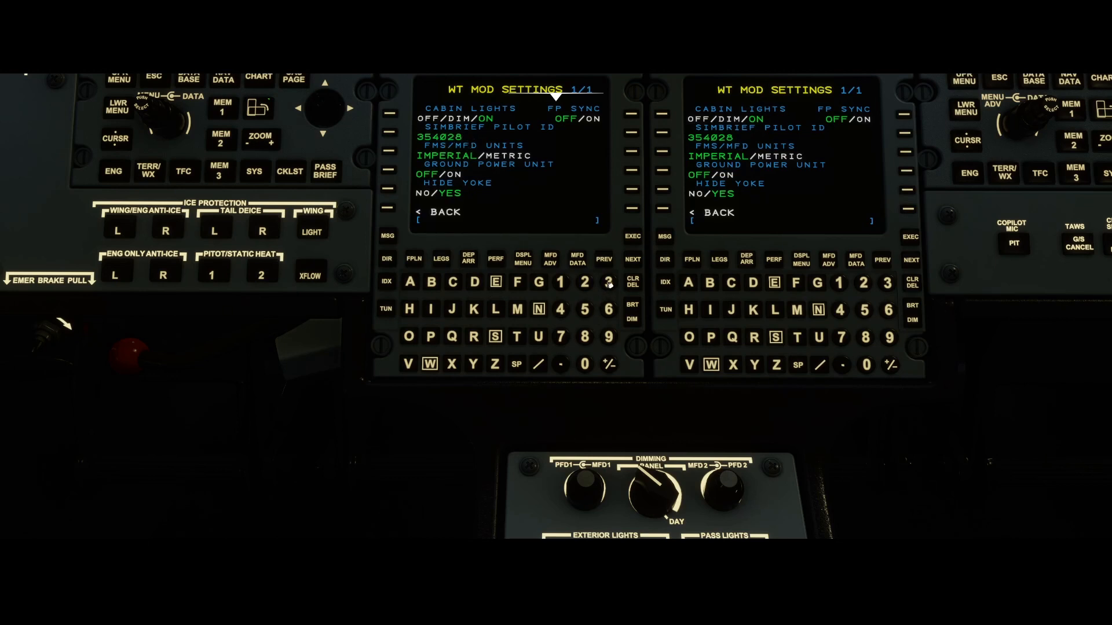
Step: Leave the mod settings page toward the FMC route menu with FPLN RECALL (SB)
{"action": "left_click", "coordinate": [609, 281]}
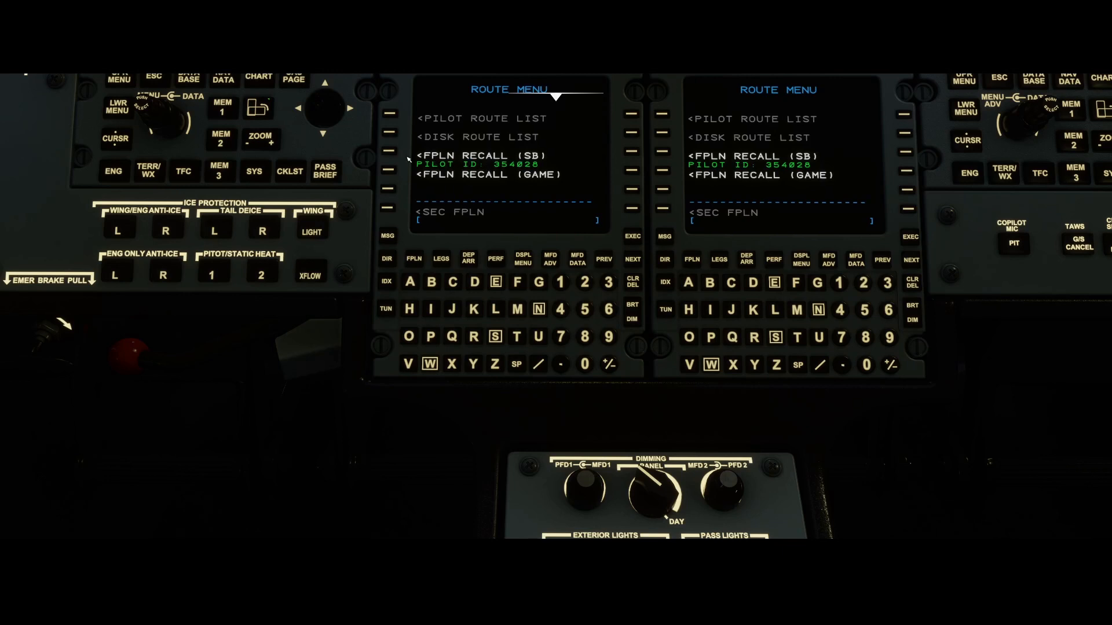
{"action": "left_click", "coordinate": [391, 155]}
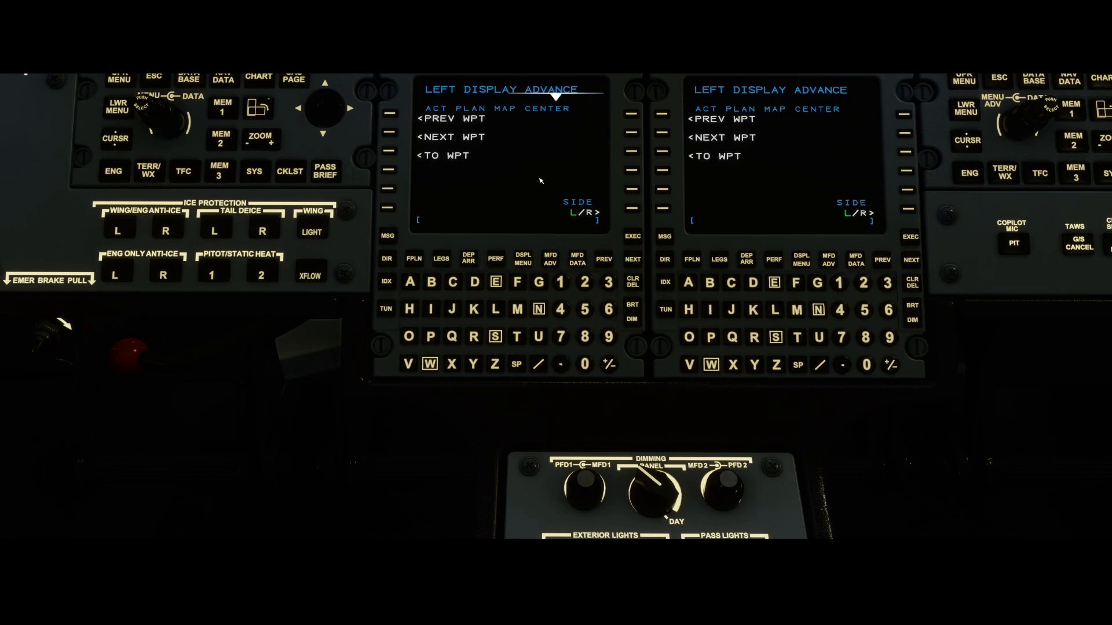
{"action": "mouse_move", "coordinate": [507, 189]}
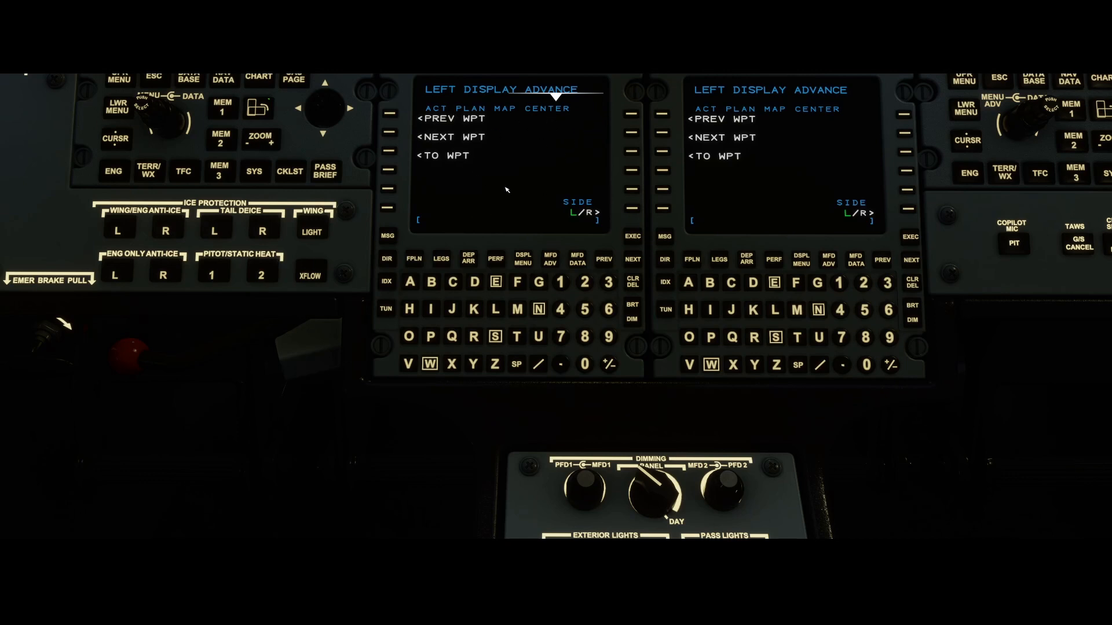